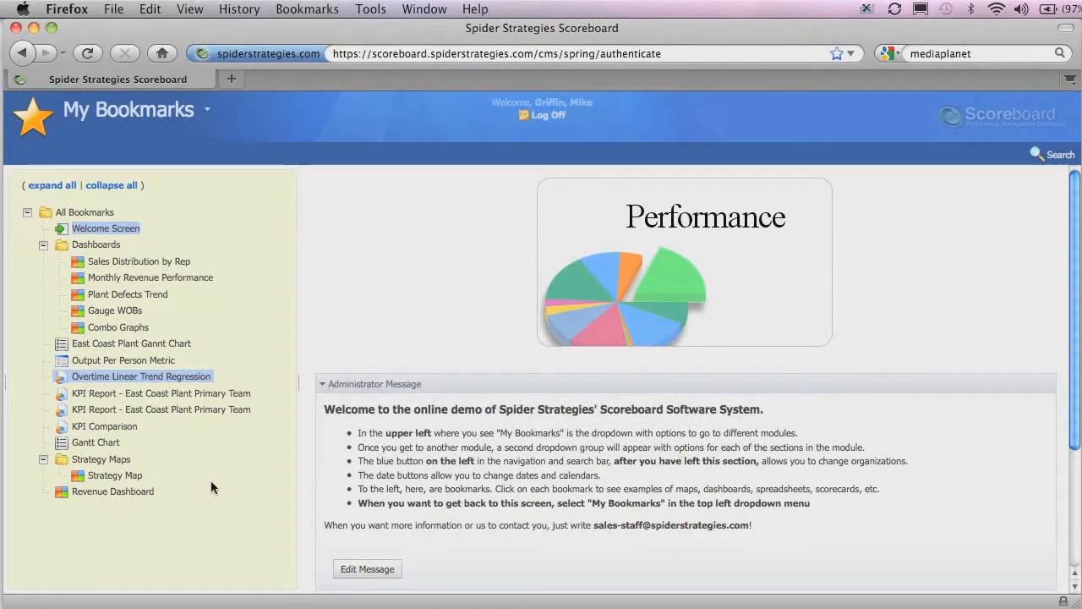
mouse_move(227, 290)
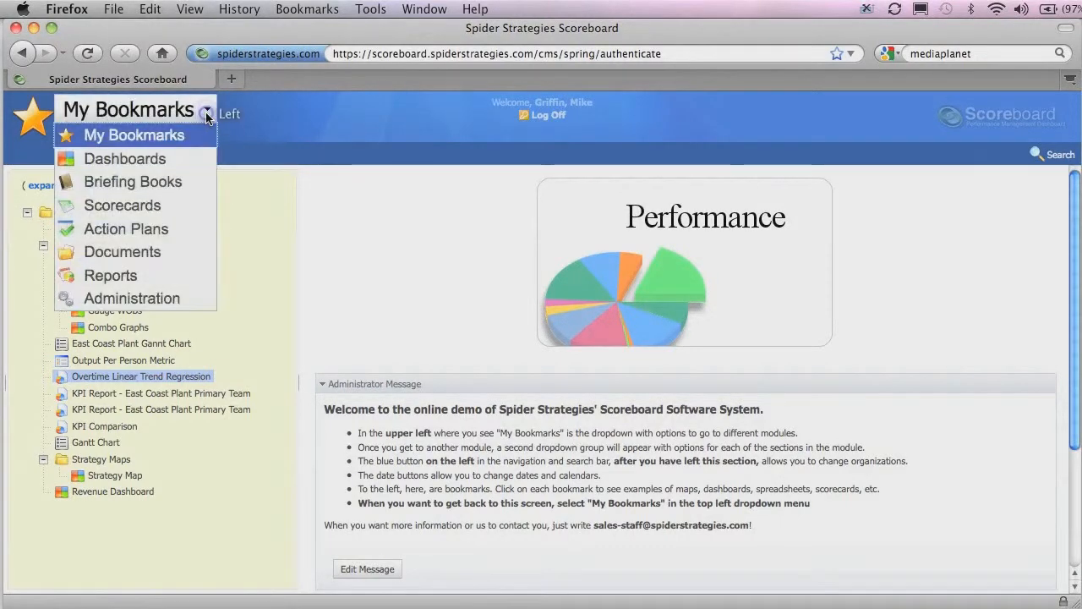
mouse_move(156, 159)
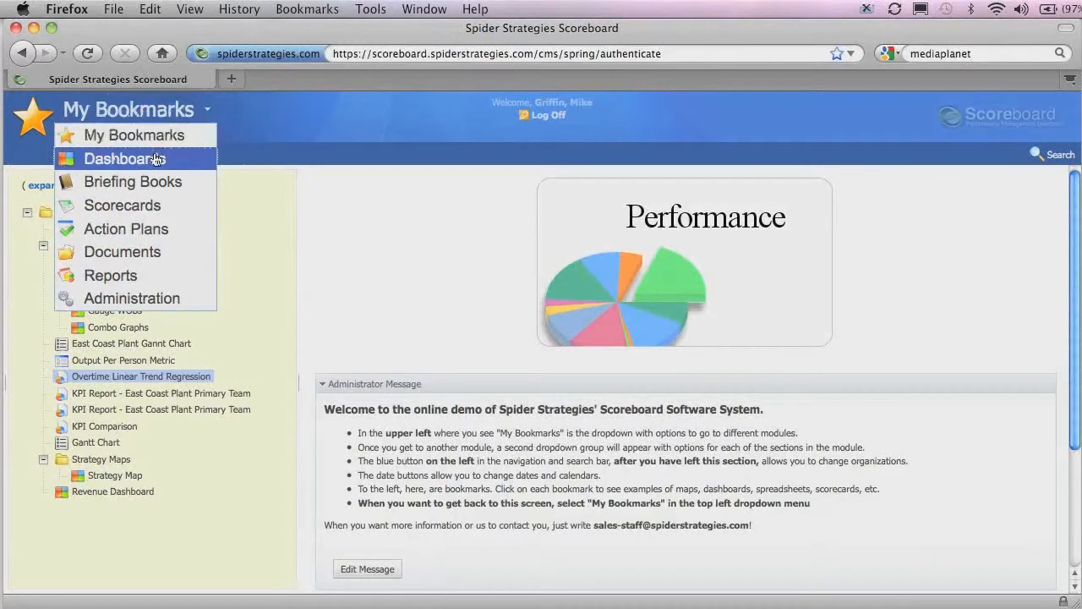
Step: Switch from My Bookmarks to the Dashboards module
left_click(125, 159)
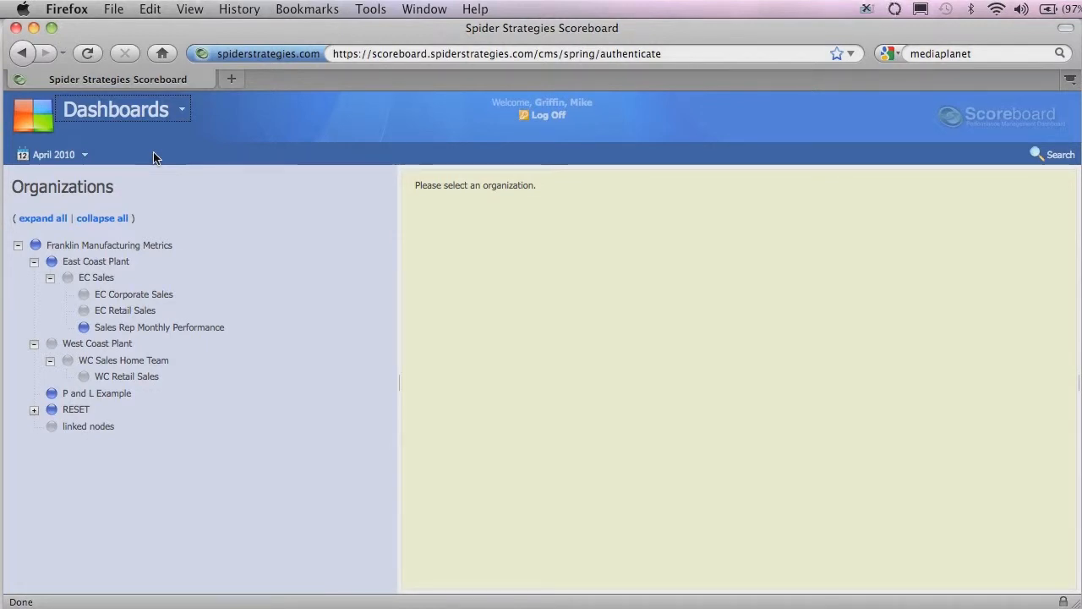
mouse_move(34, 240)
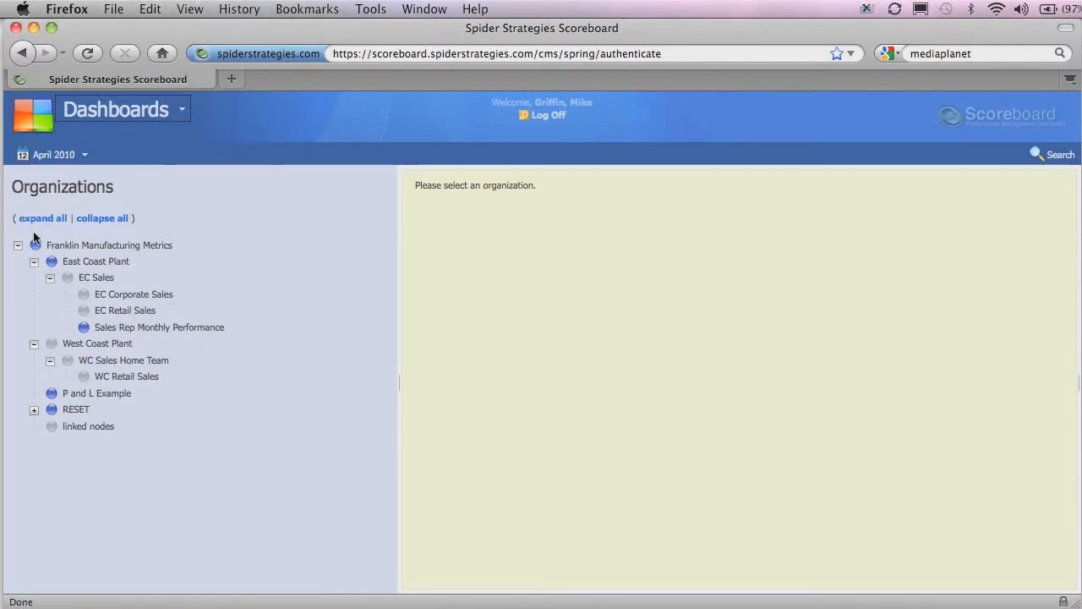
Step: Create a new dashboard named Tutorial under the EC Sales organization
left_click(109, 246)
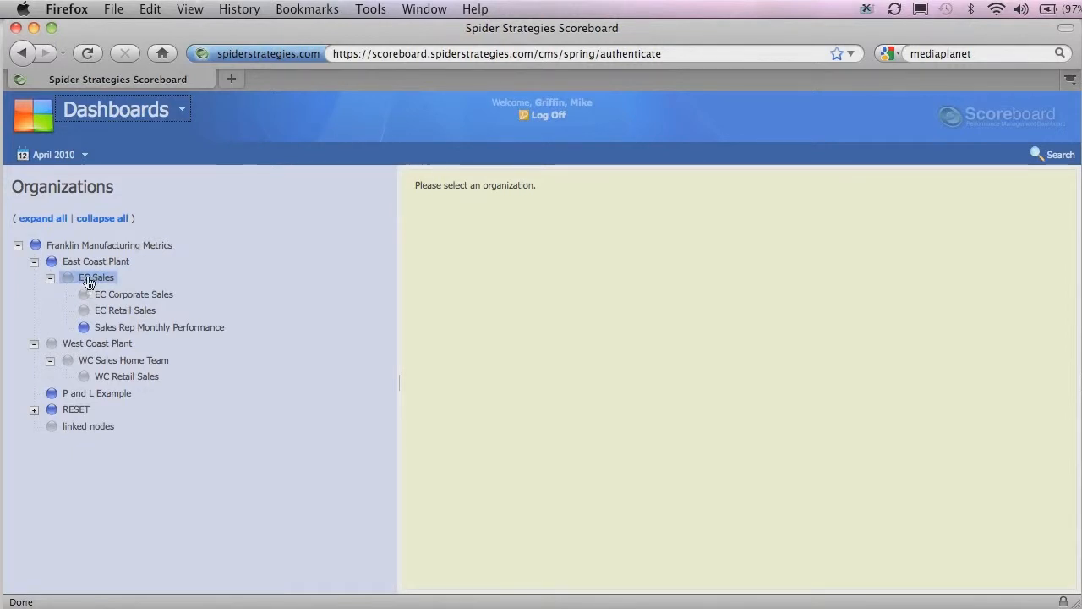
left_click(94, 278)
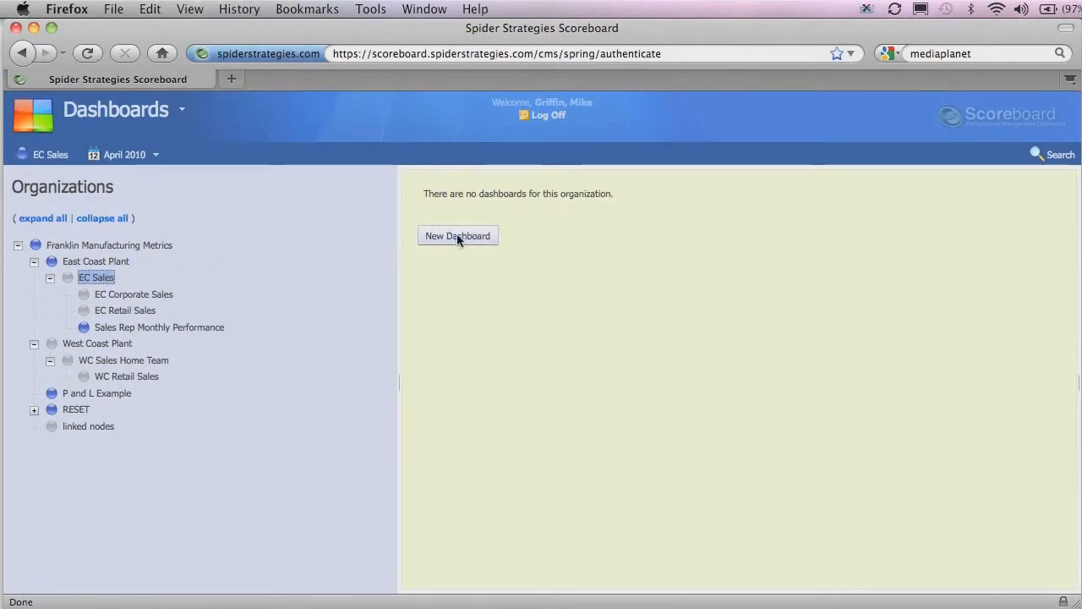
left_click(456, 235)
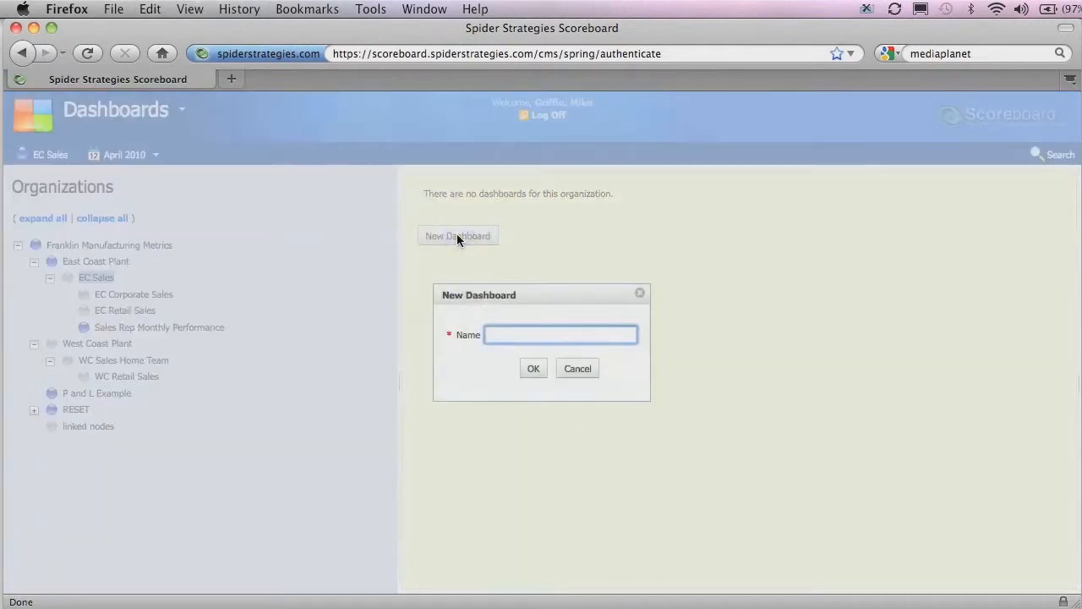
type("Tutu")
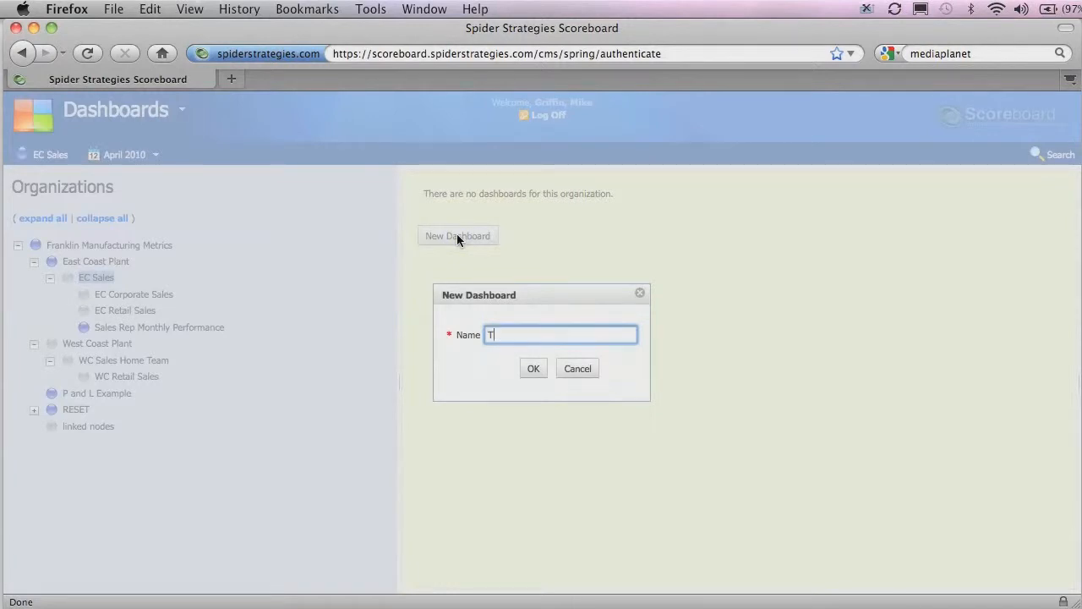
type("utorial")
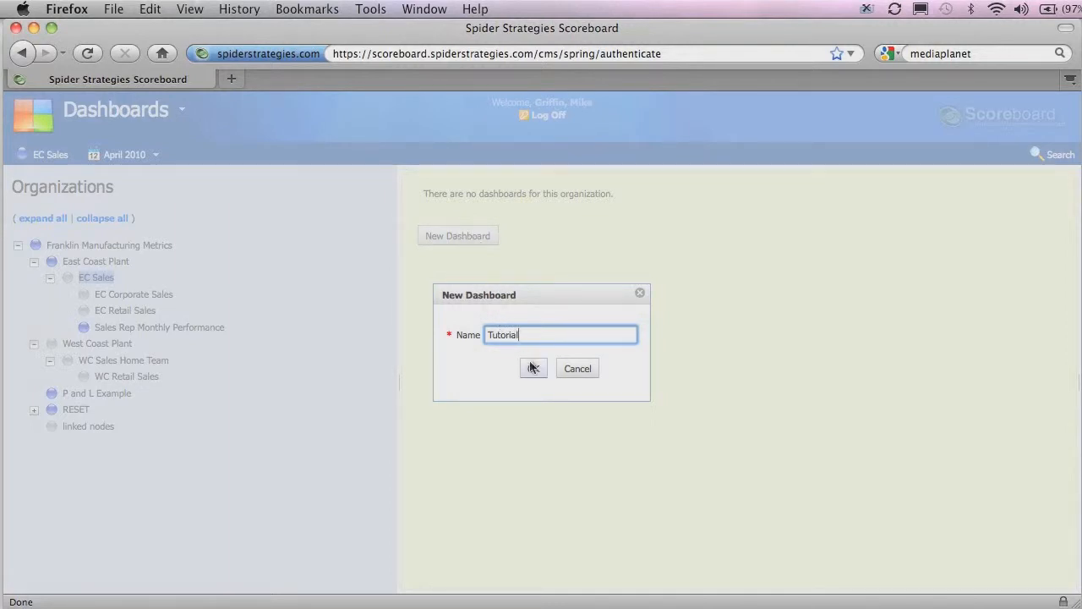
left_click(534, 369)
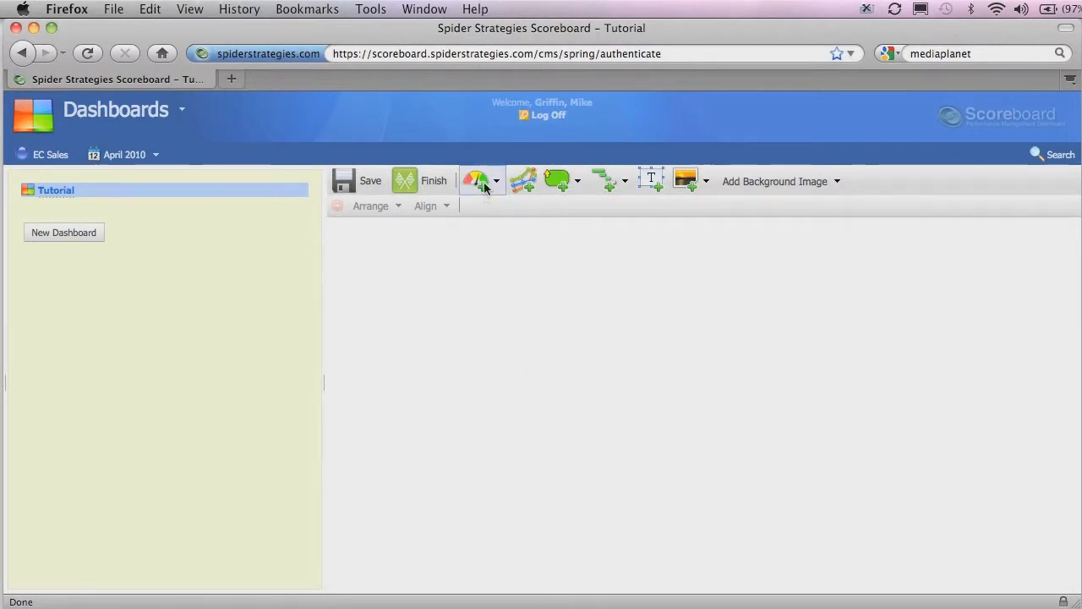
Step: Add a Speedometer gauge for East Coast Plant's internal manufacturing defects metric
left_click(497, 179)
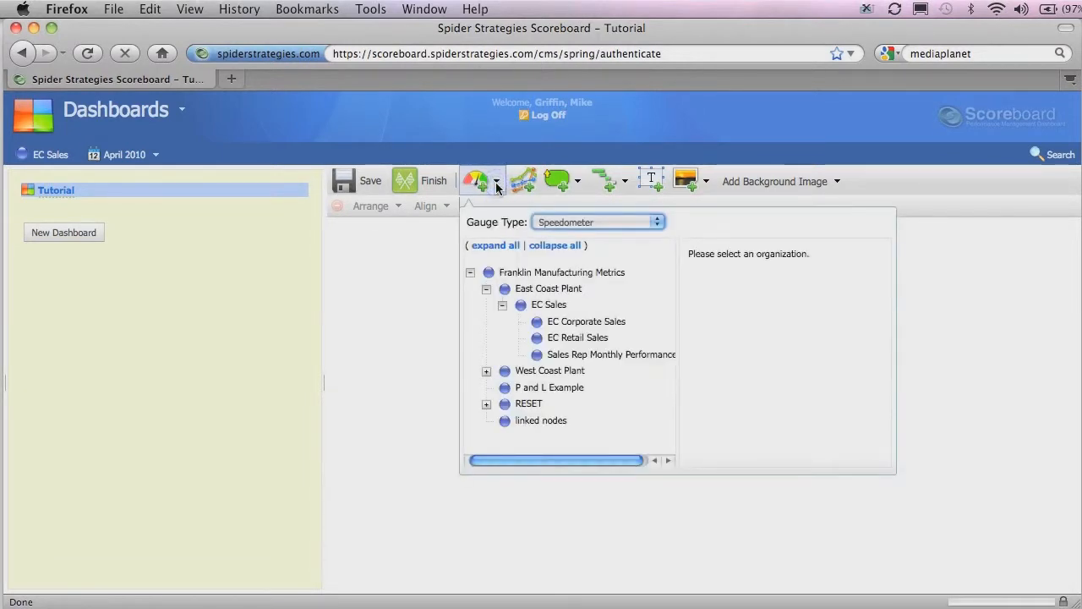
left_click(656, 221)
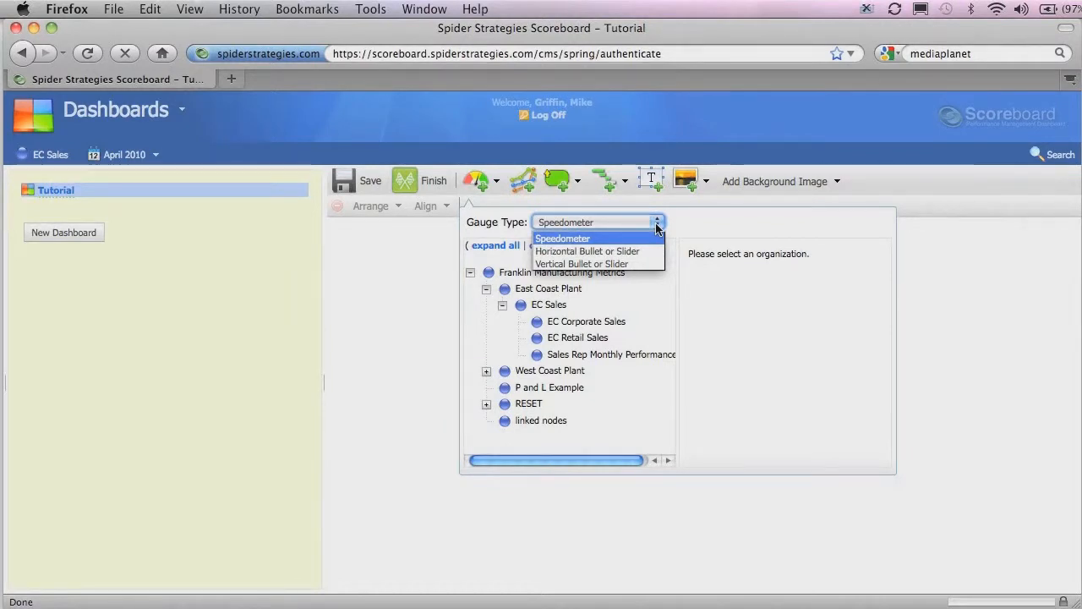
mouse_move(635, 243)
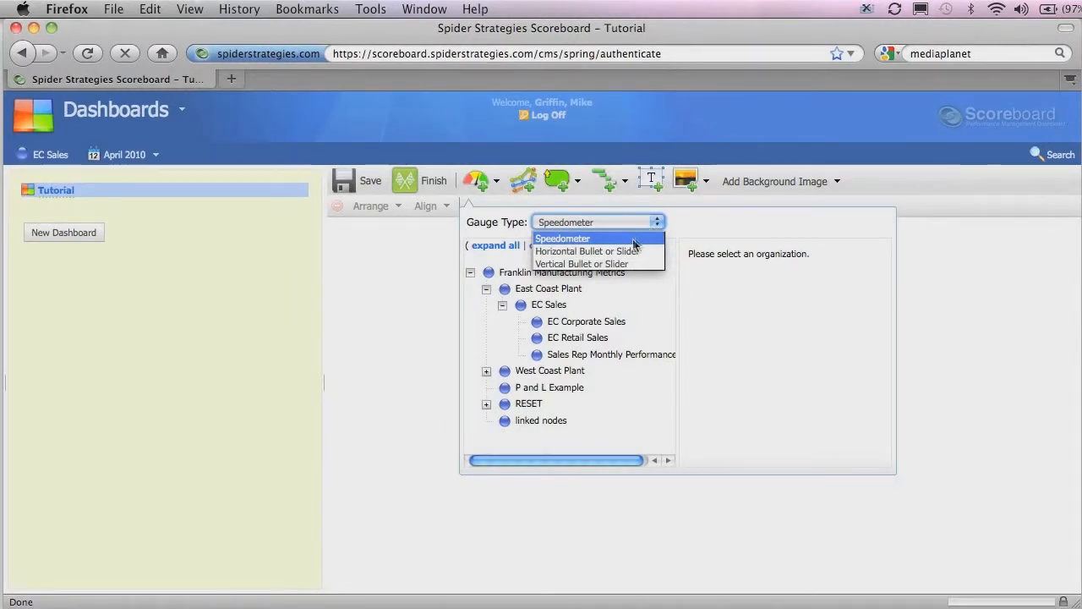
mouse_move(565, 239)
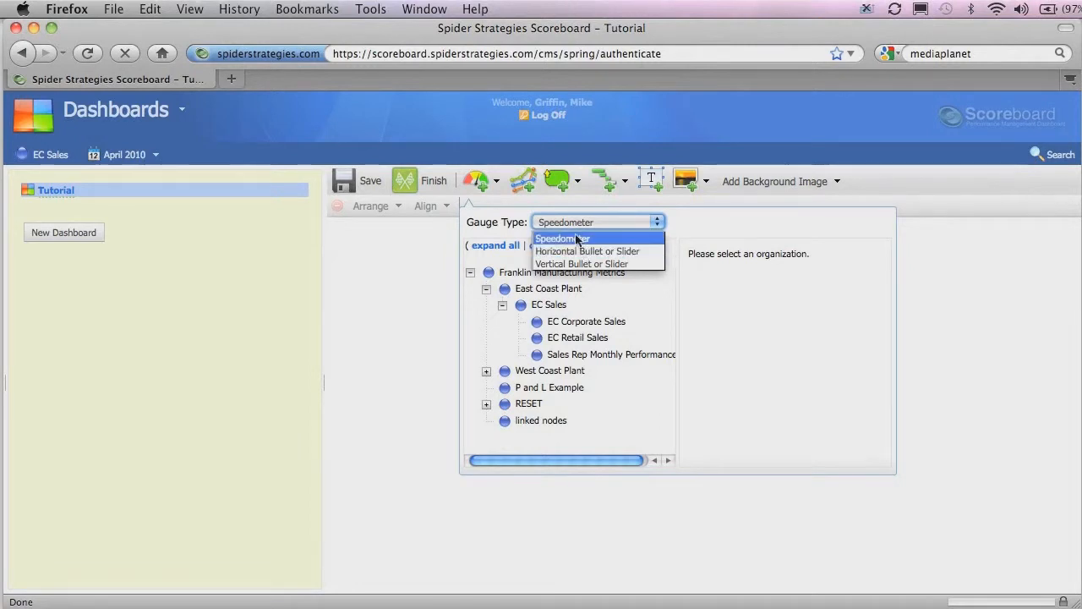
left_click(561, 238)
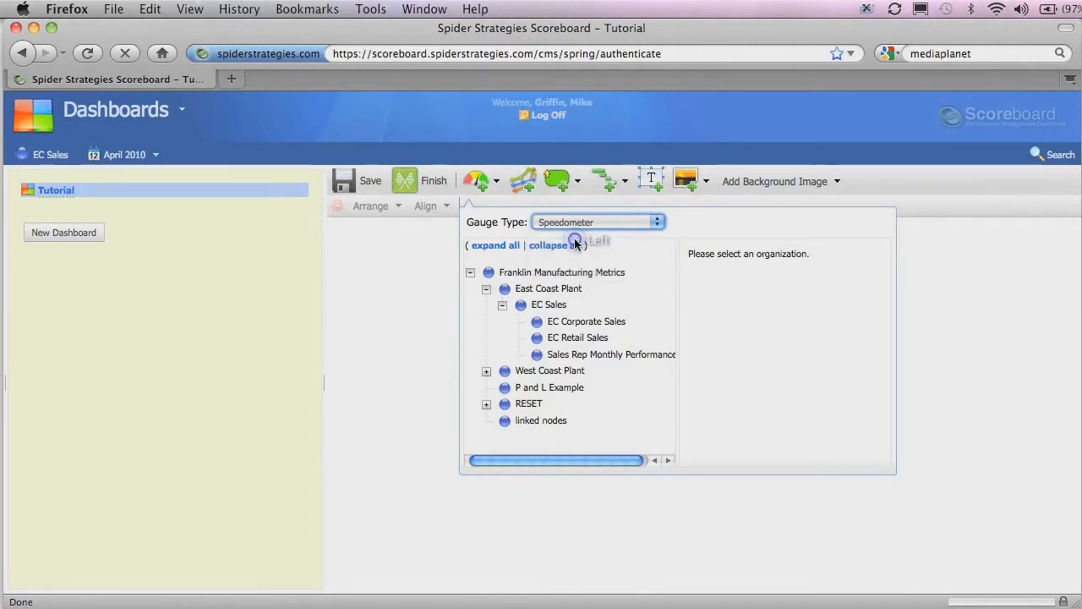
left_click(547, 288)
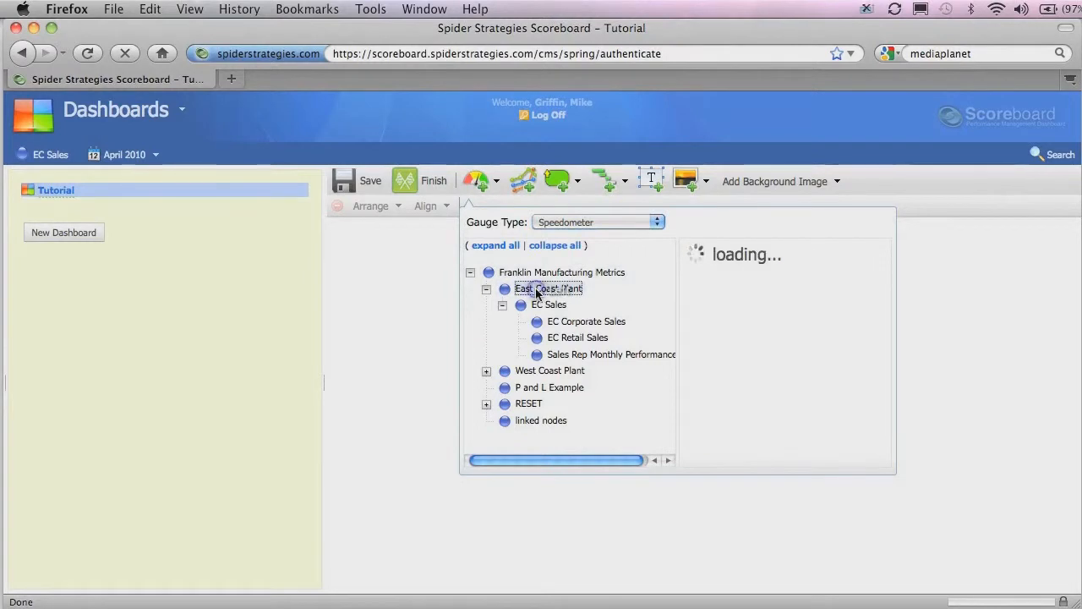
left_click(548, 288)
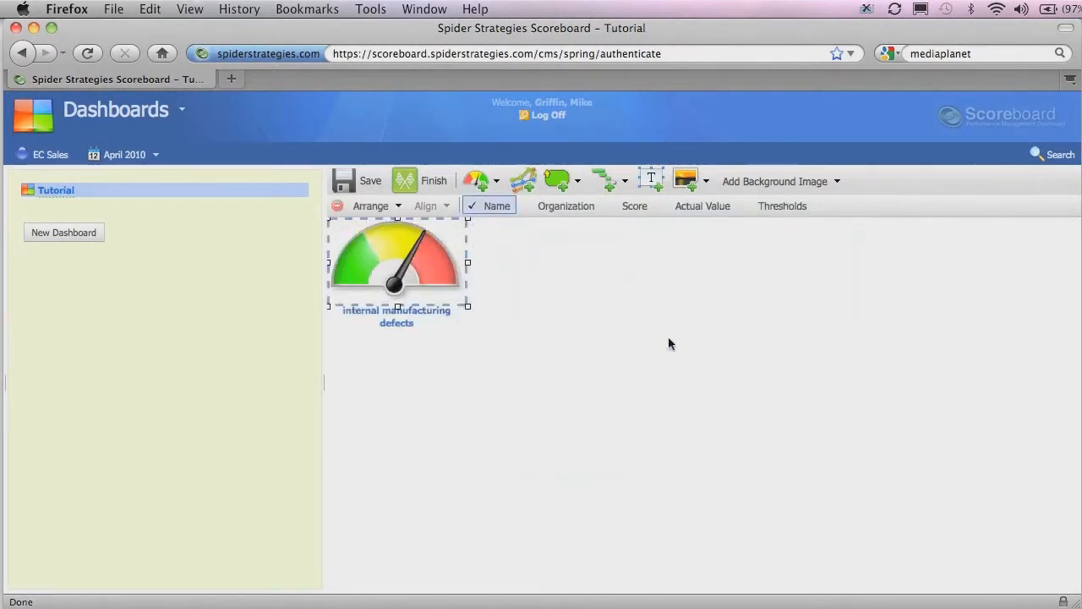
mouse_move(484, 311)
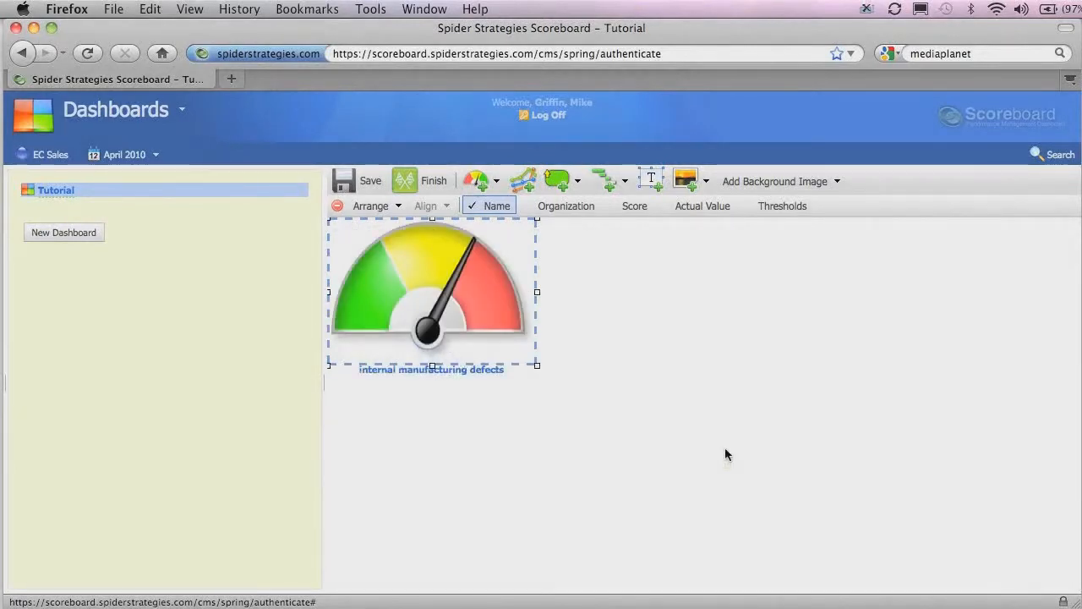
mouse_move(673, 342)
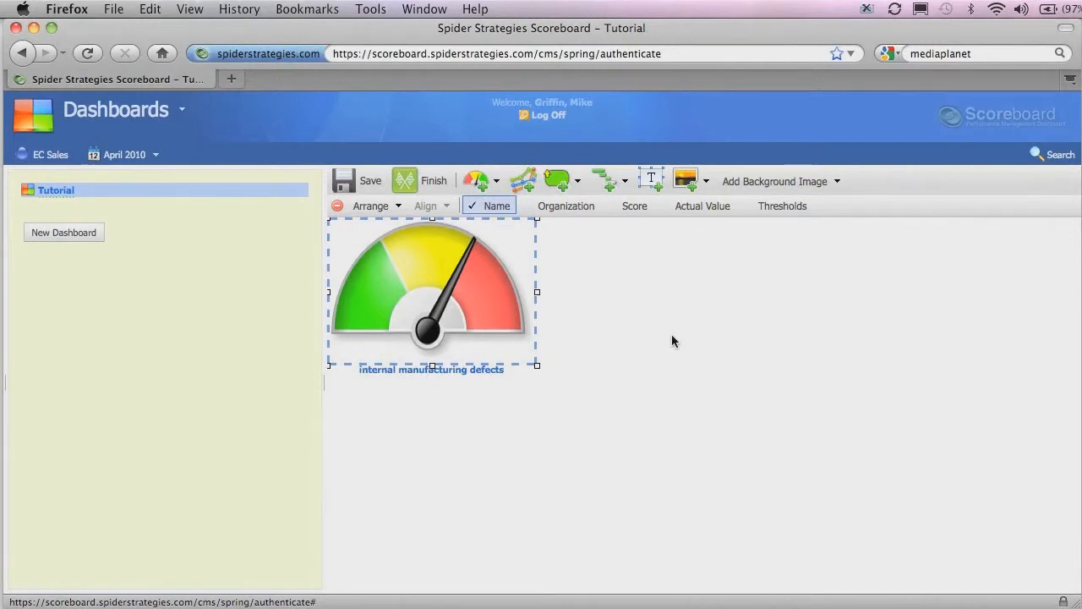
Step: Show the organization, score and actual value labels beneath the speedometer gauge
left_click(565, 206)
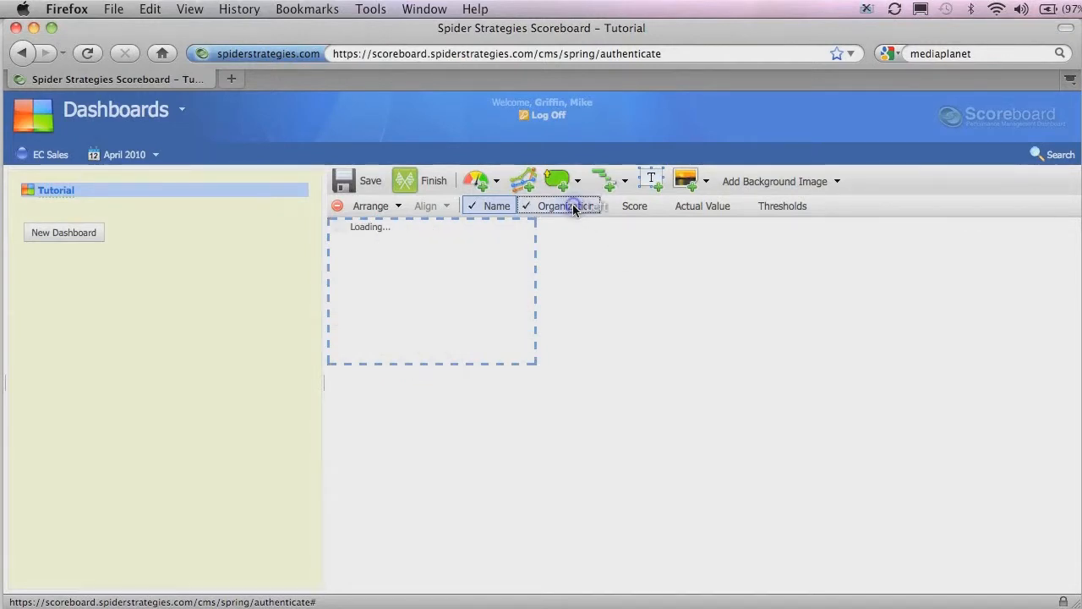
left_click(613, 206)
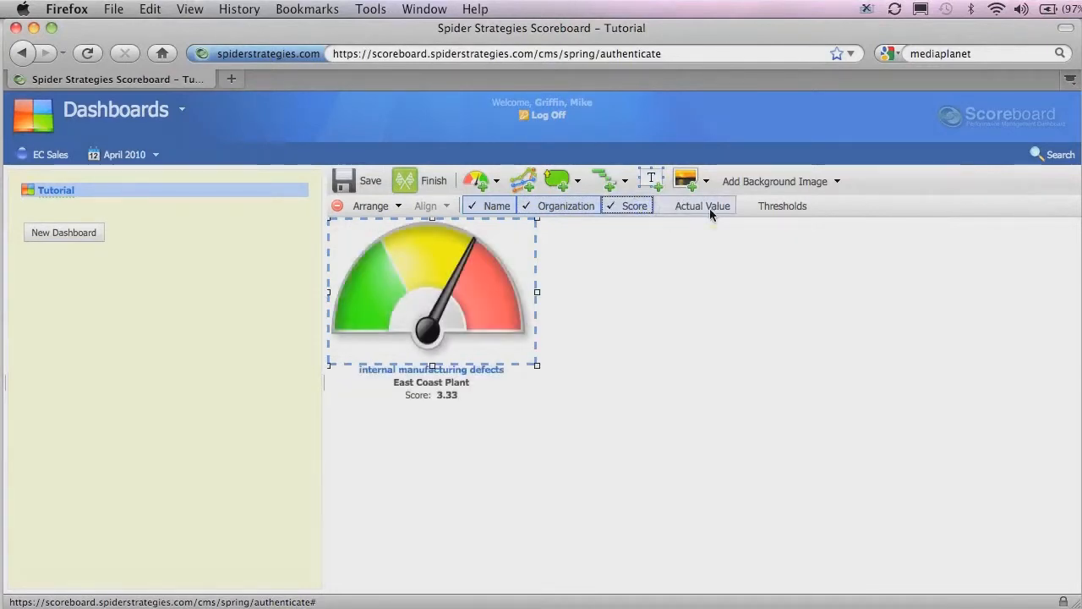
left_click(666, 207)
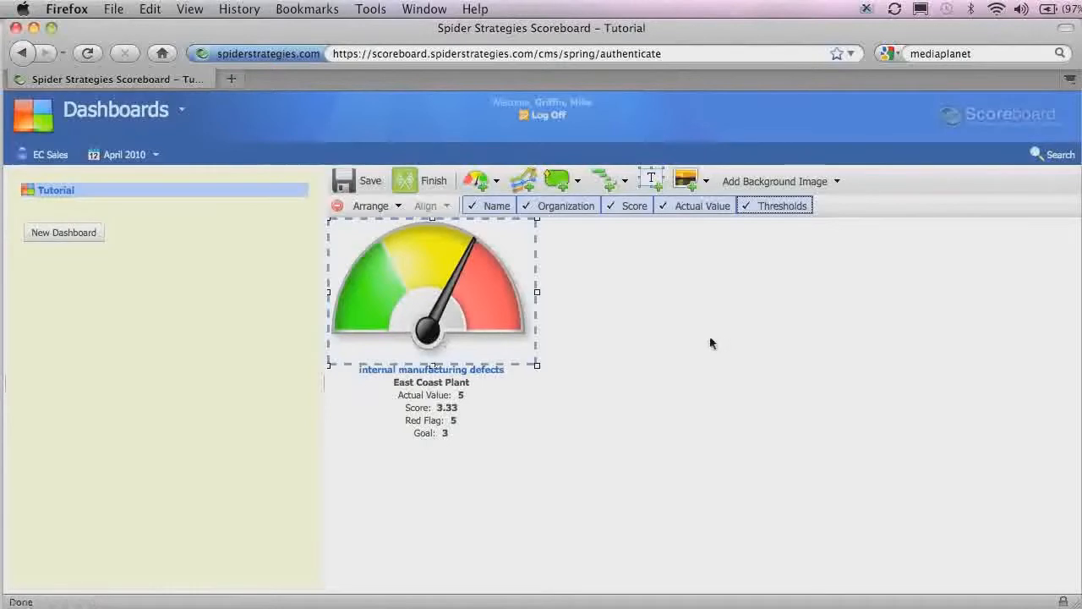
mouse_move(338, 218)
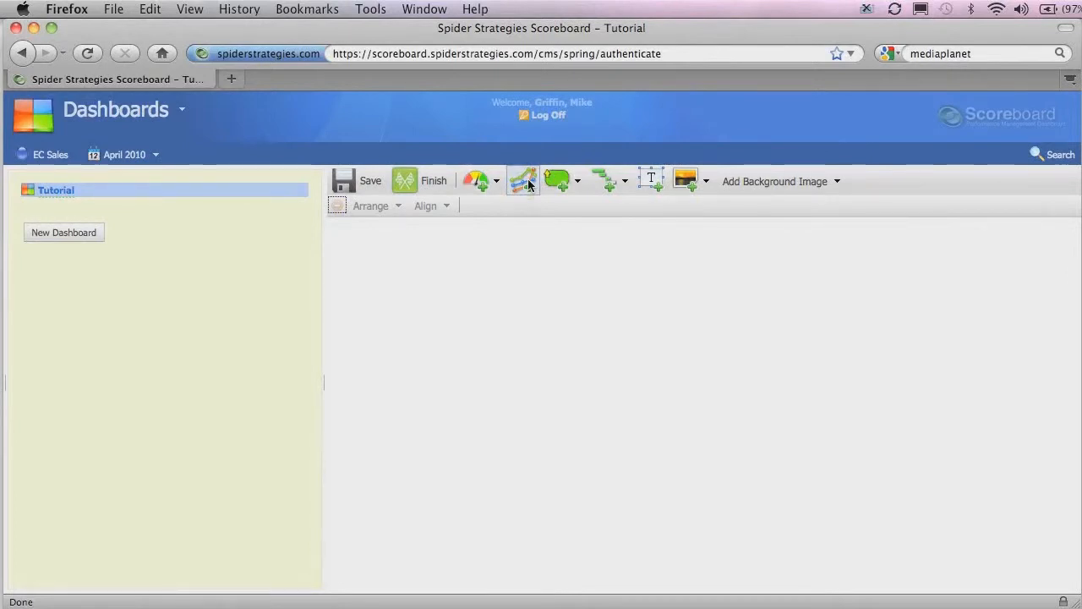
Step: Add a line chart and set it to Compare Time Ranges
left_click(523, 179)
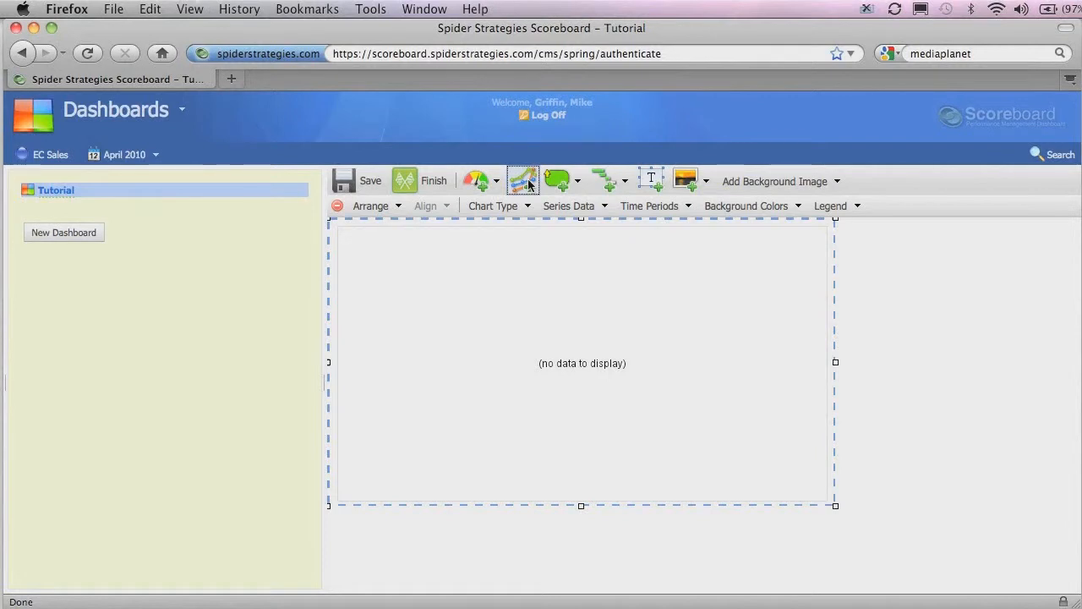
mouse_move(509, 228)
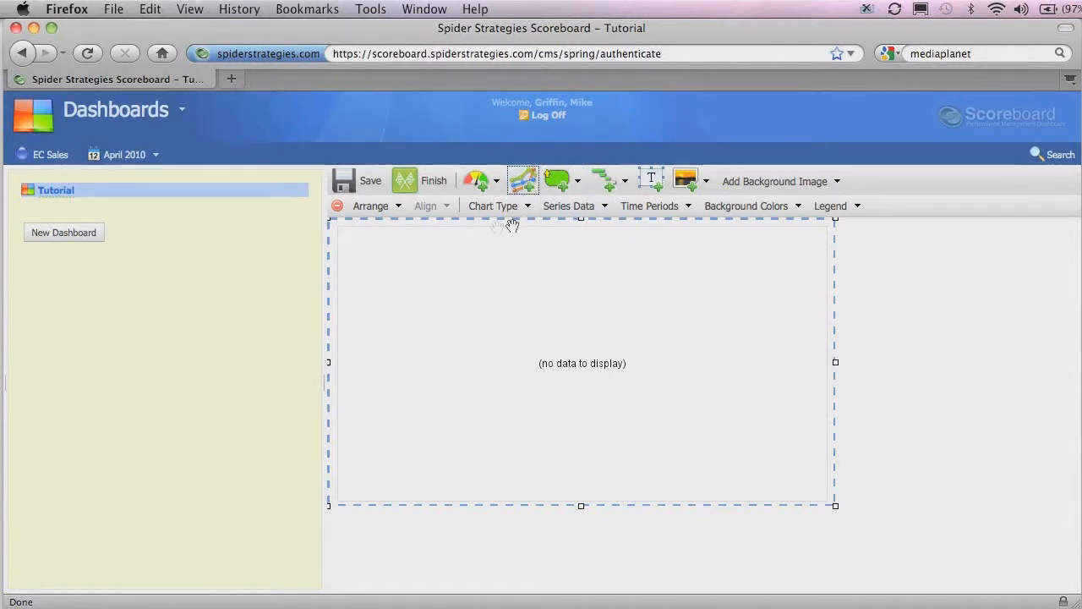
left_click(494, 206)
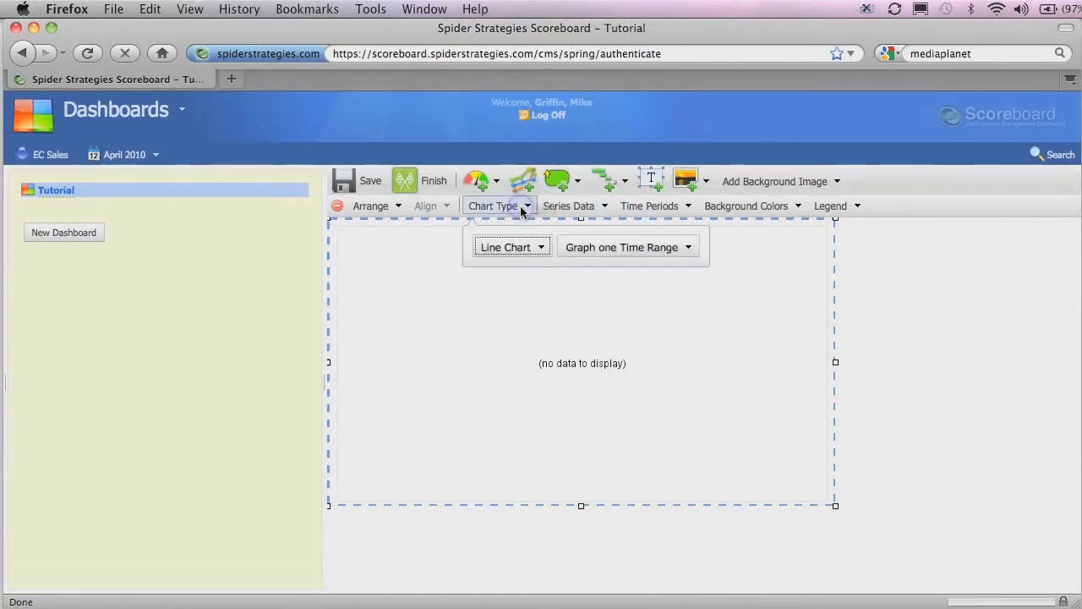
left_click(510, 247)
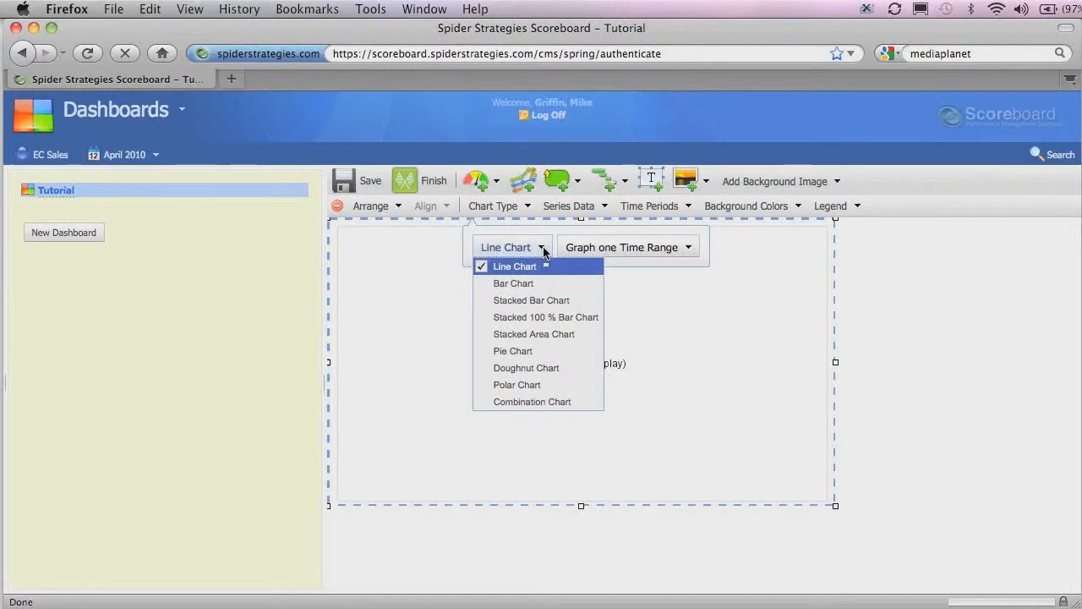
mouse_move(688, 250)
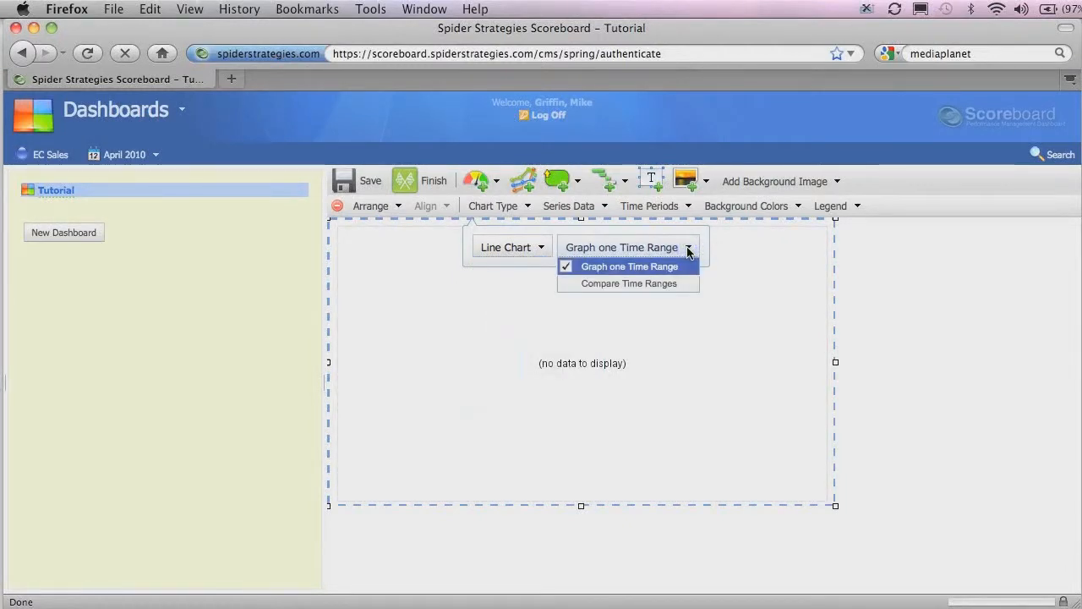
mouse_move(629, 291)
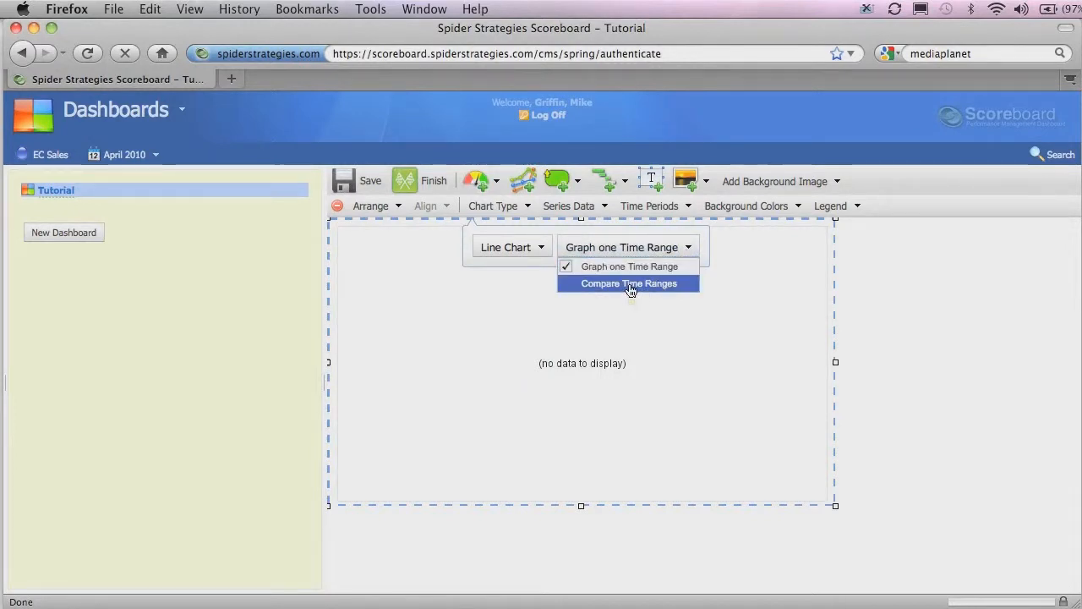
left_click(629, 285)
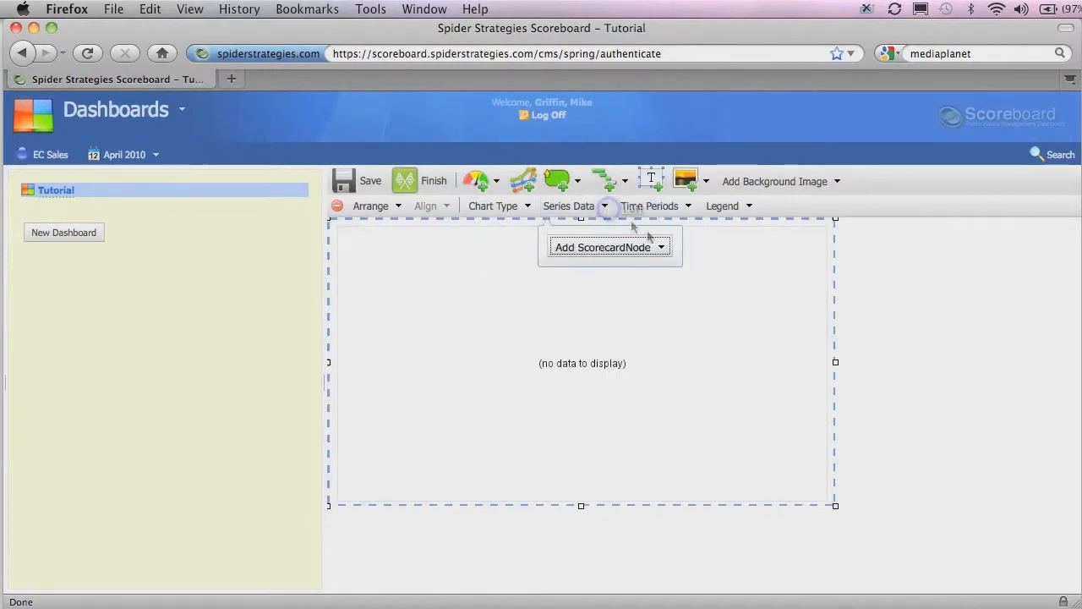
Step: Chart East Coast Plant's internal manufacturing defects measure as the scorecard node
left_click(608, 247)
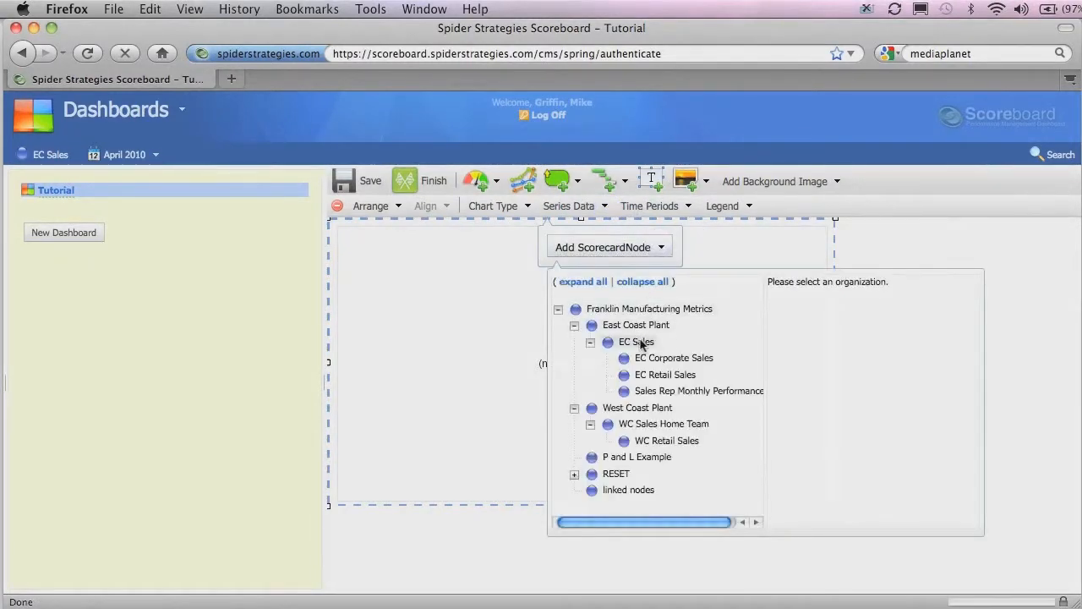
left_click(635, 342)
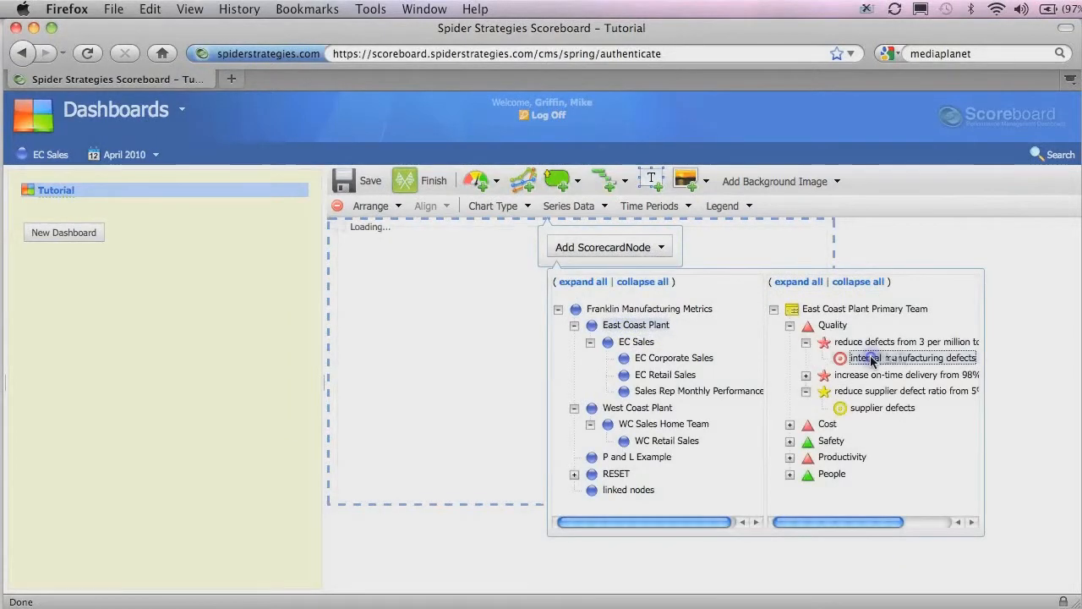
left_click(911, 359)
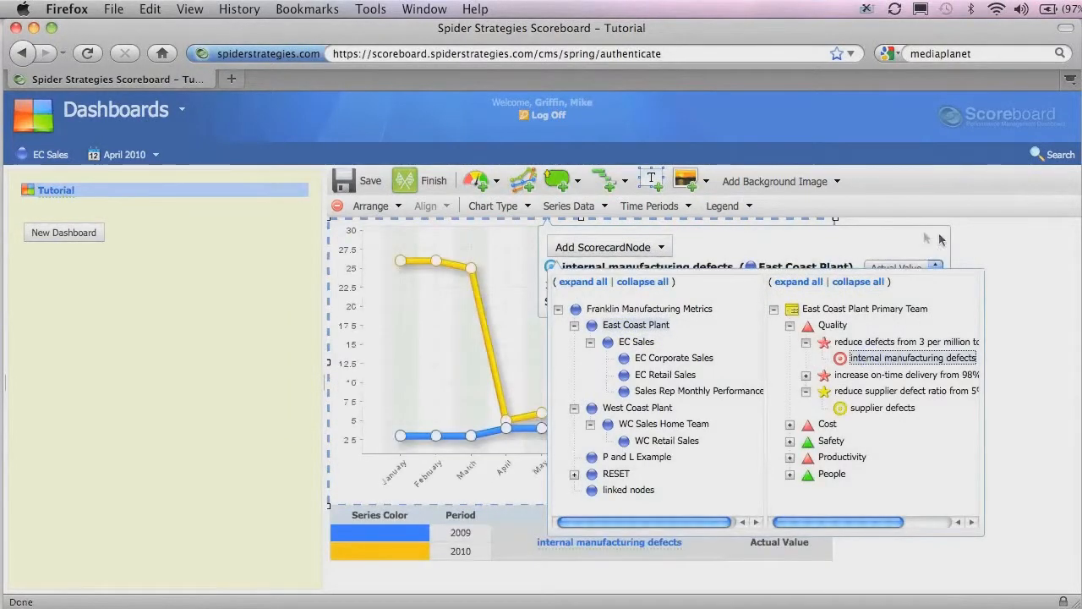
left_click(649, 206)
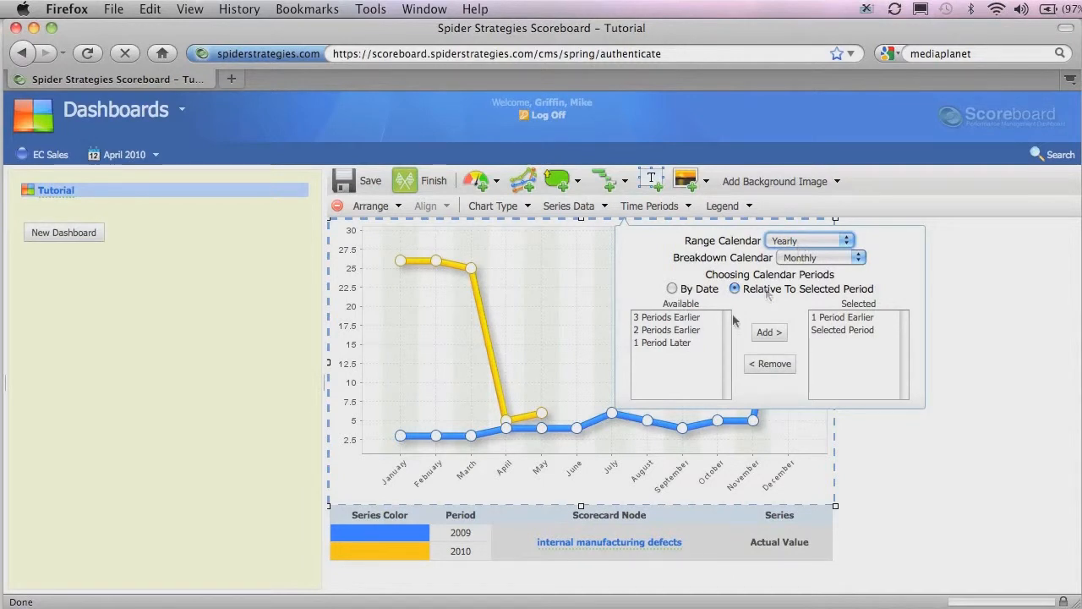
Step: Add 2 Periods Earlier so the chart compares 2008, 2009 and 2010
left_click(668, 330)
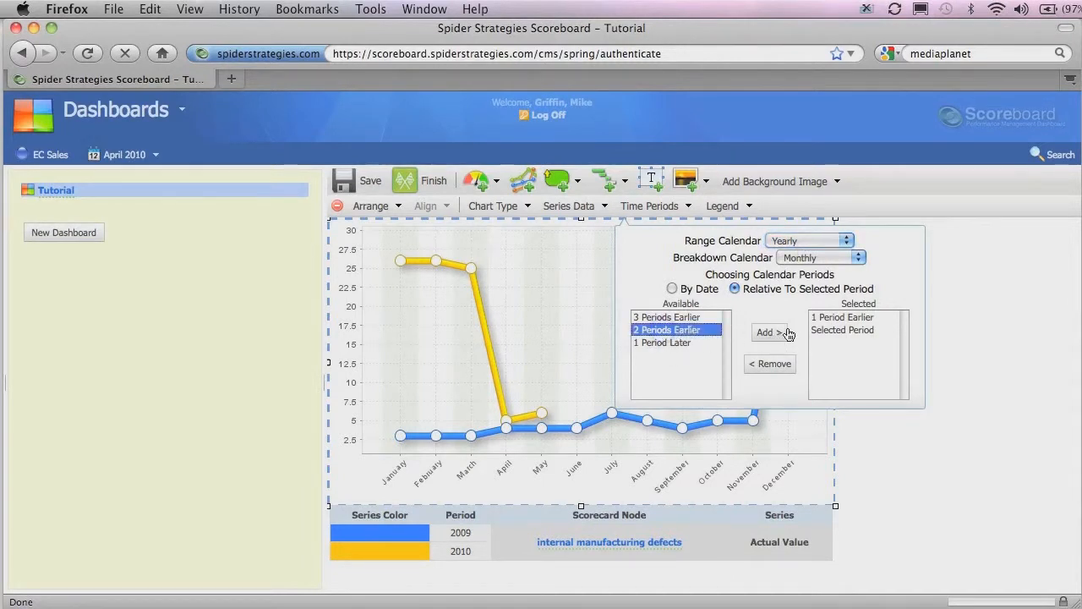
left_click(770, 332)
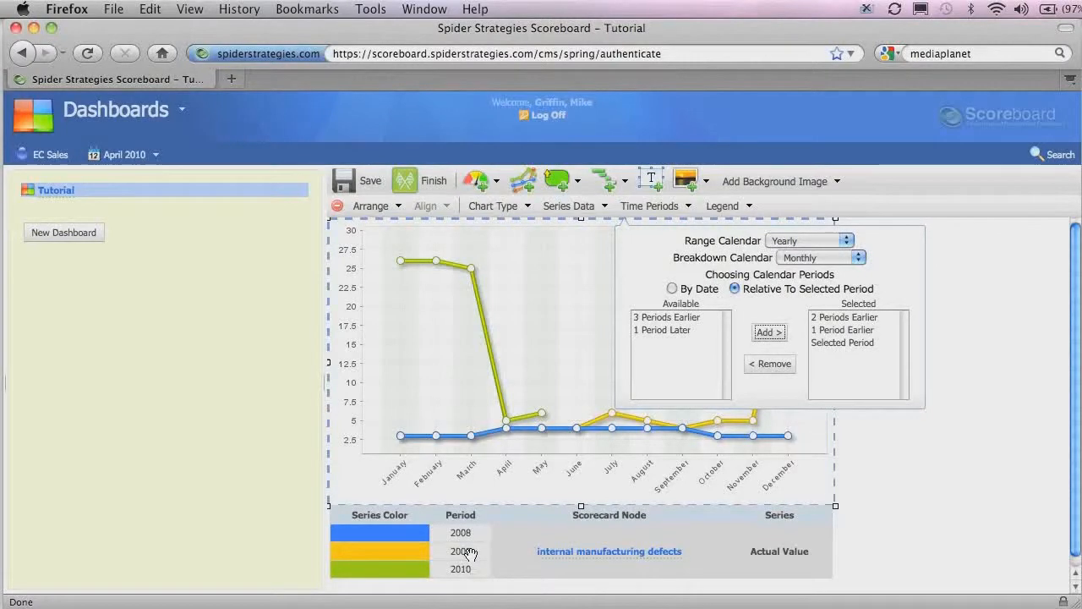
left_click(570, 206)
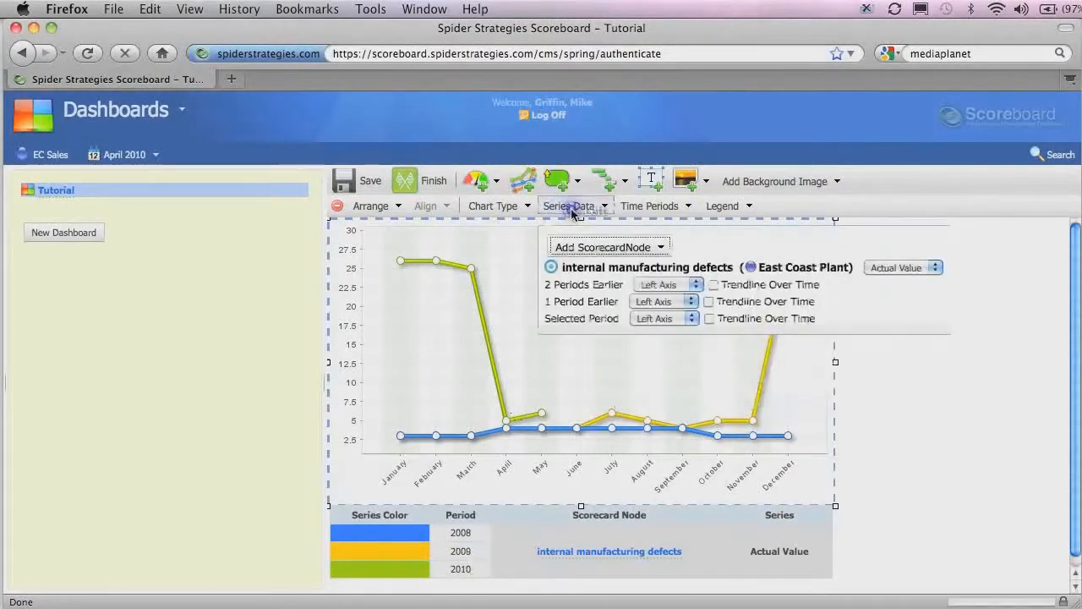
Step: Turn on Trendline Over Time for 2 Periods Earlier, 1 Period Earlier and the selected period
left_click(713, 284)
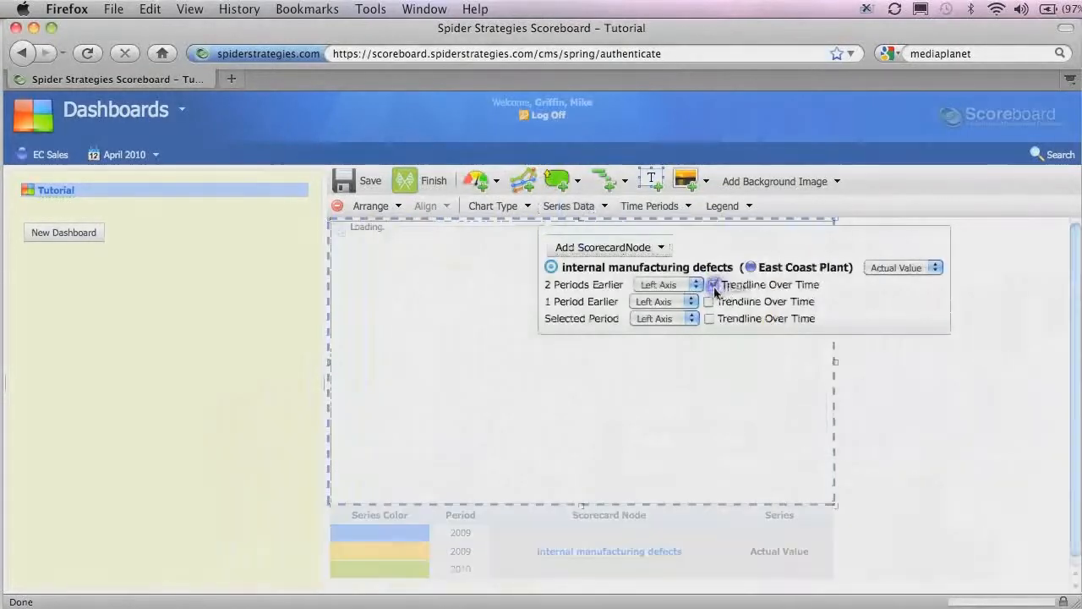
left_click(714, 285)
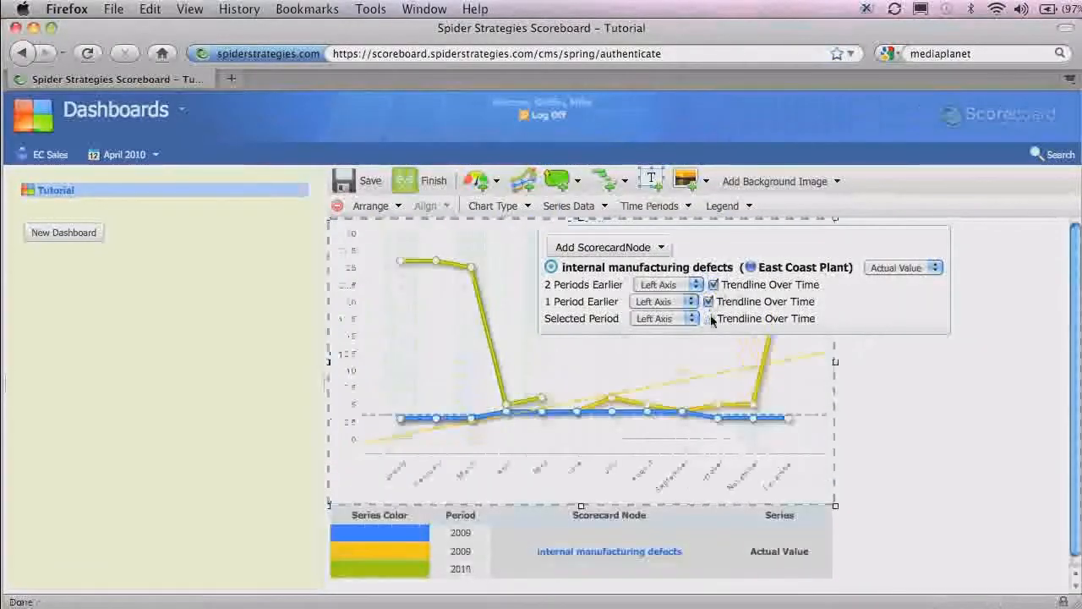
left_click(711, 318)
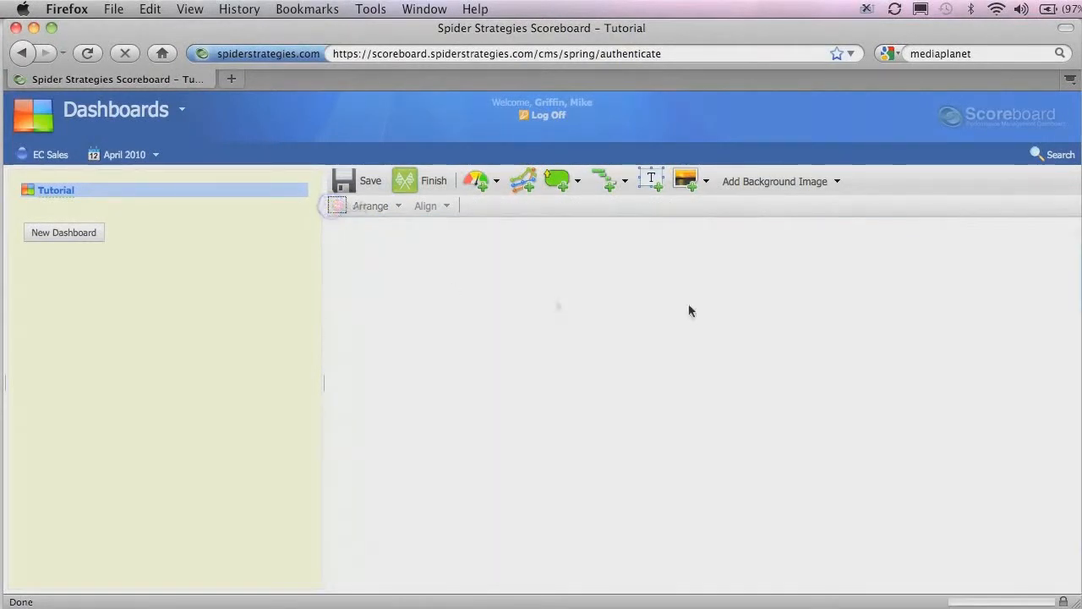
mouse_move(582, 185)
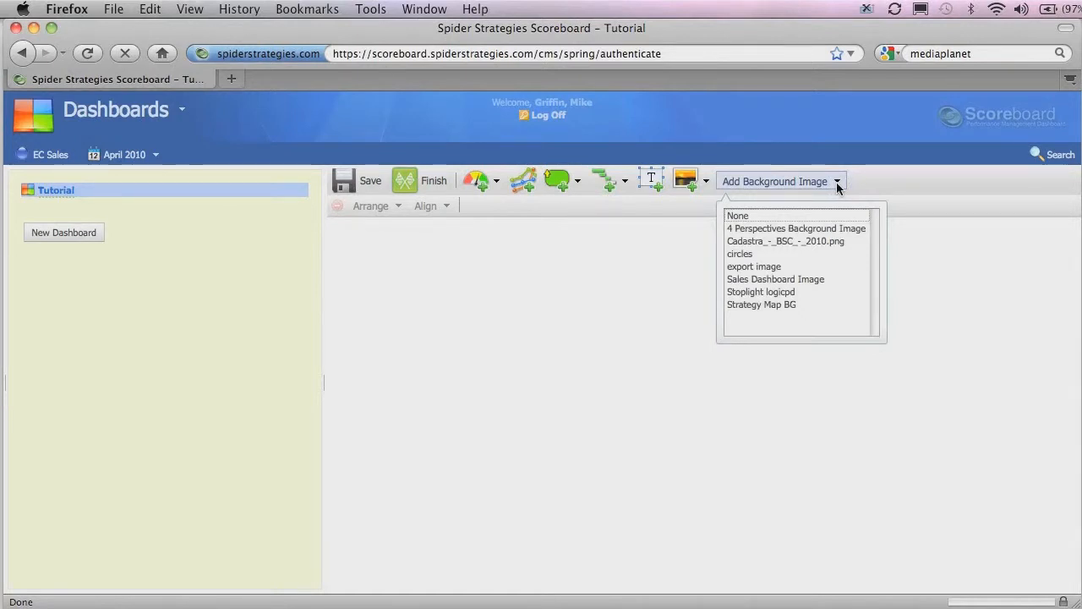
Step: Leave the editor without saving, visit Administration Images, and return to Dashboards
left_click(737, 216)
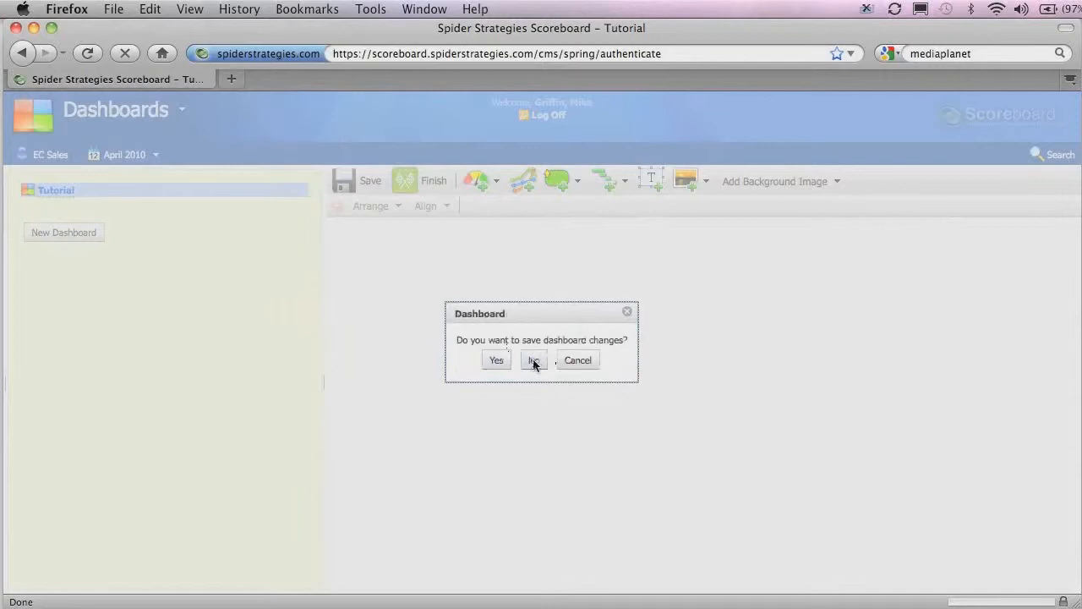
left_click(534, 360)
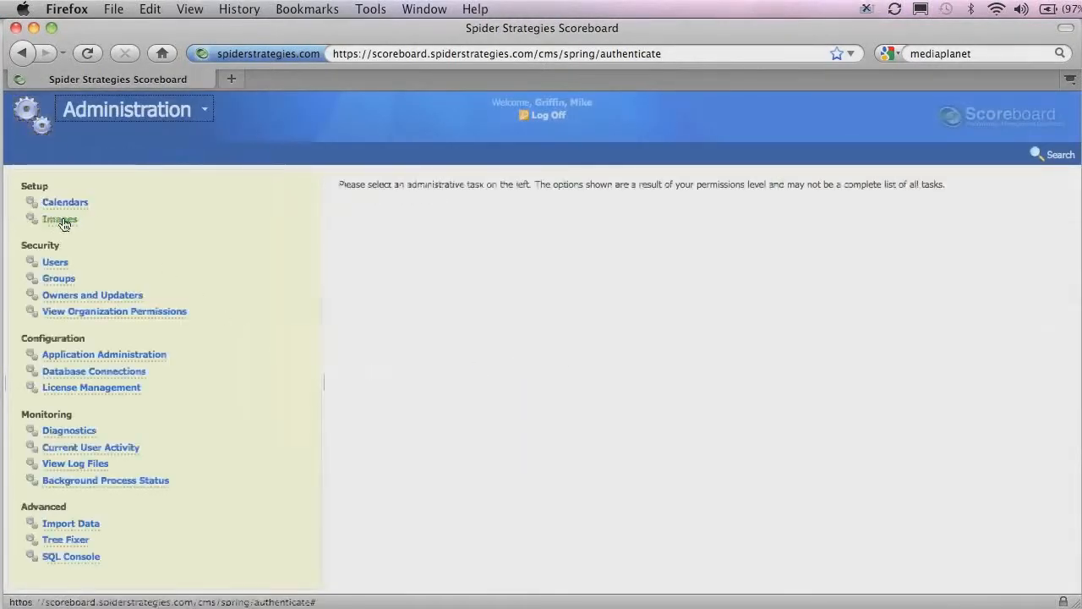
left_click(61, 220)
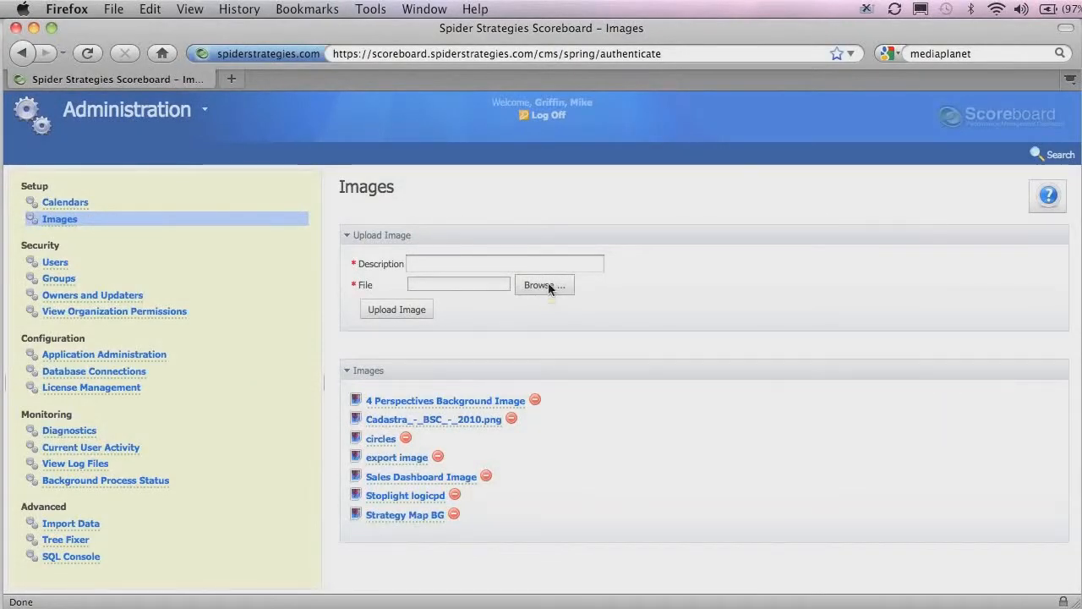
mouse_move(497, 326)
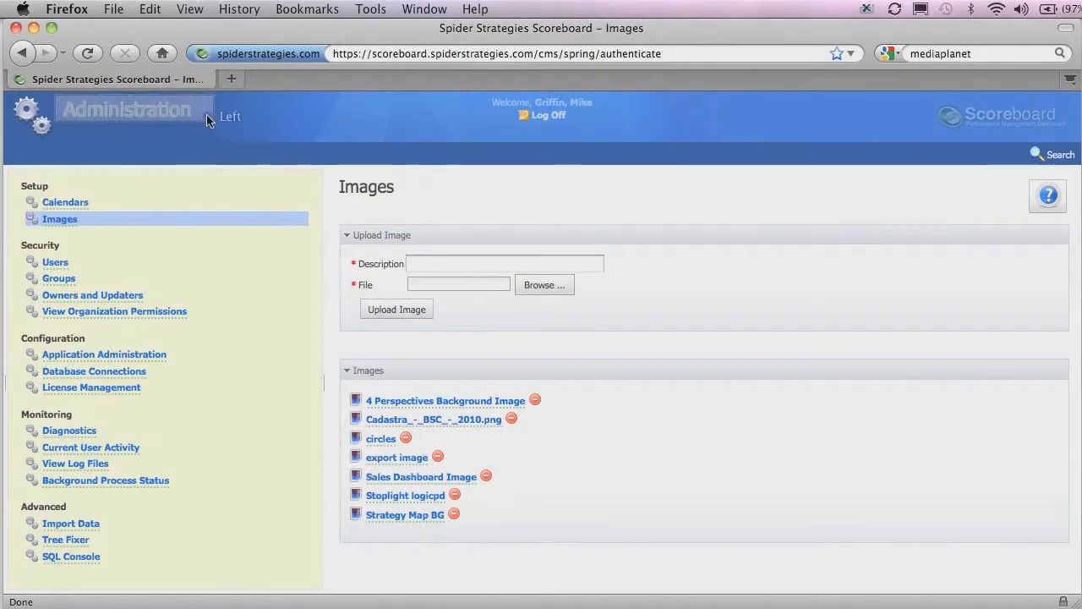
left_click(127, 108)
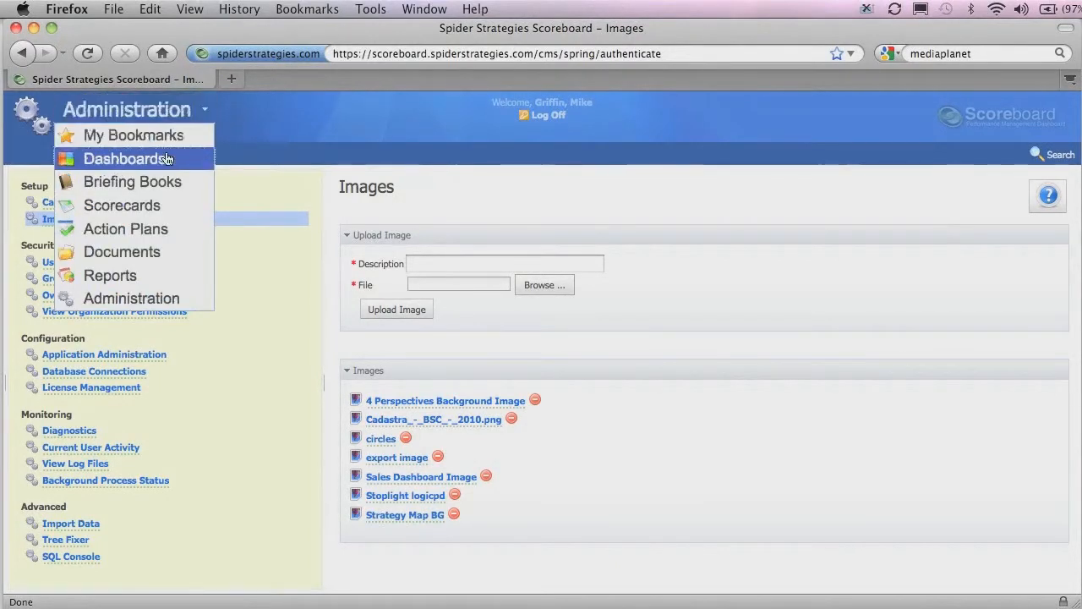
left_click(123, 159)
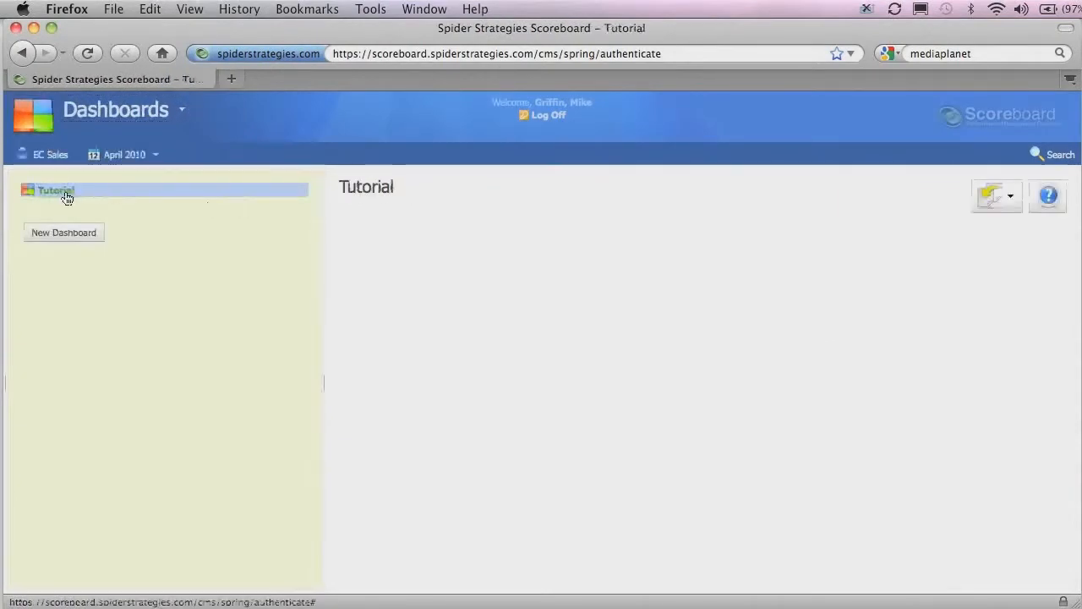
Step: Edit Tutorial, apply the 4 Perspectives background and add East Coast Plant's on-time delivery objective shape
right_click(56, 189)
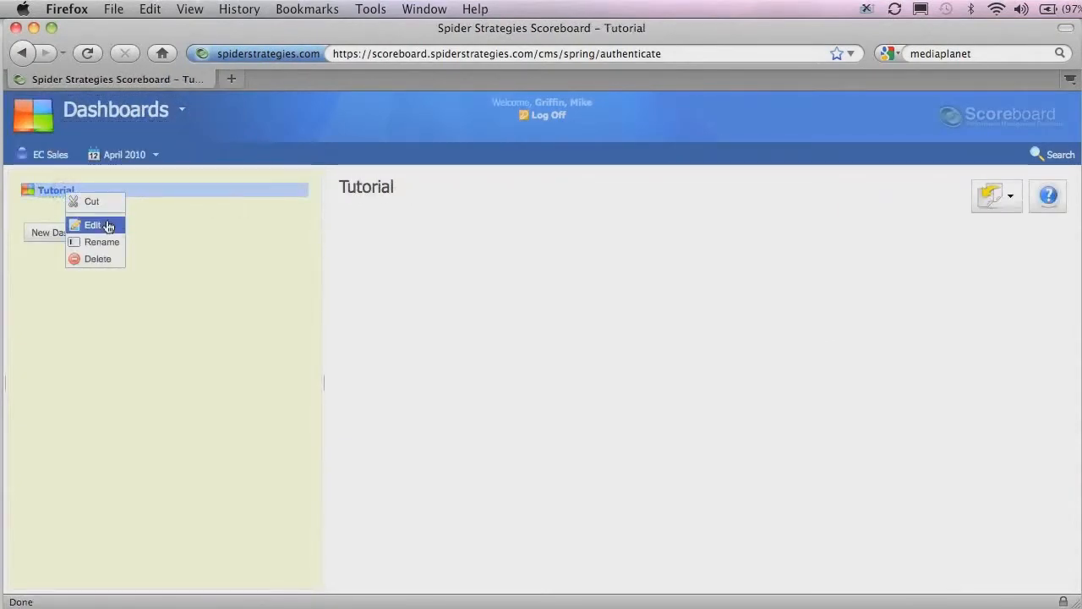
left_click(93, 225)
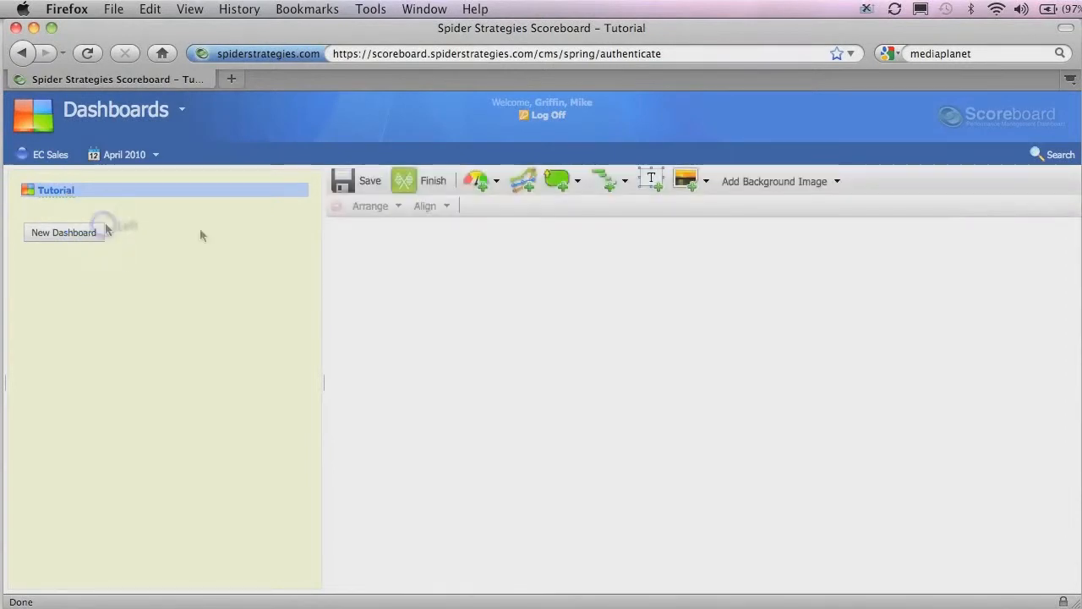
mouse_move(883, 172)
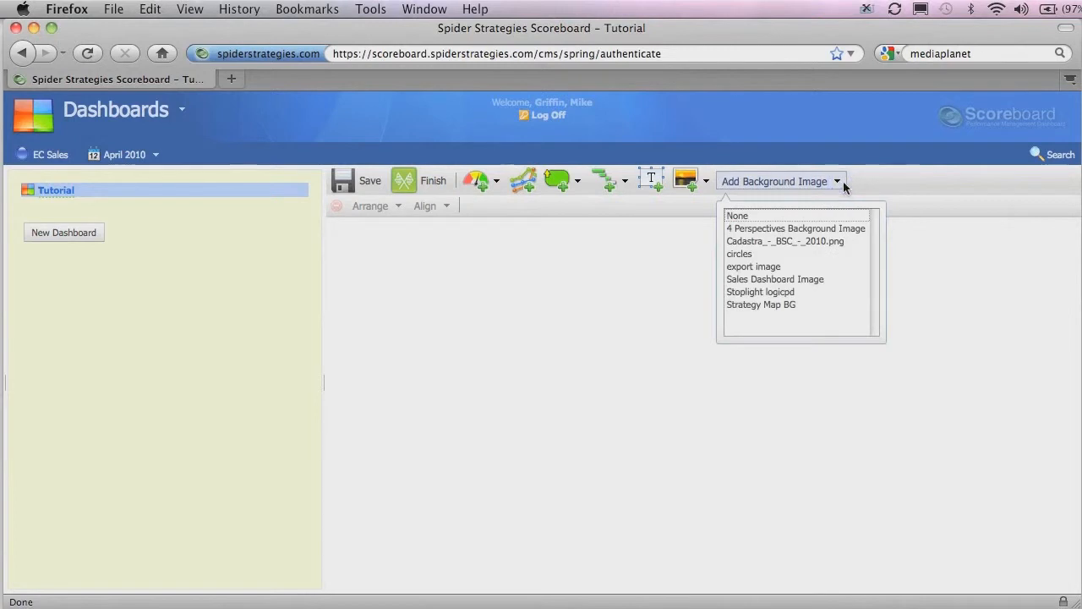
mouse_move(791, 305)
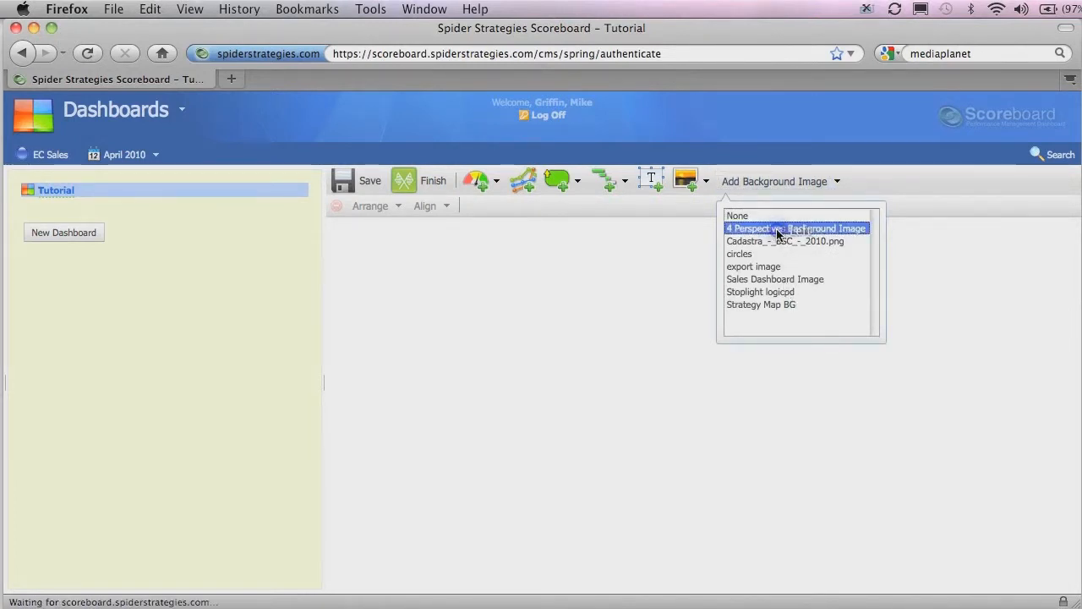
left_click(795, 226)
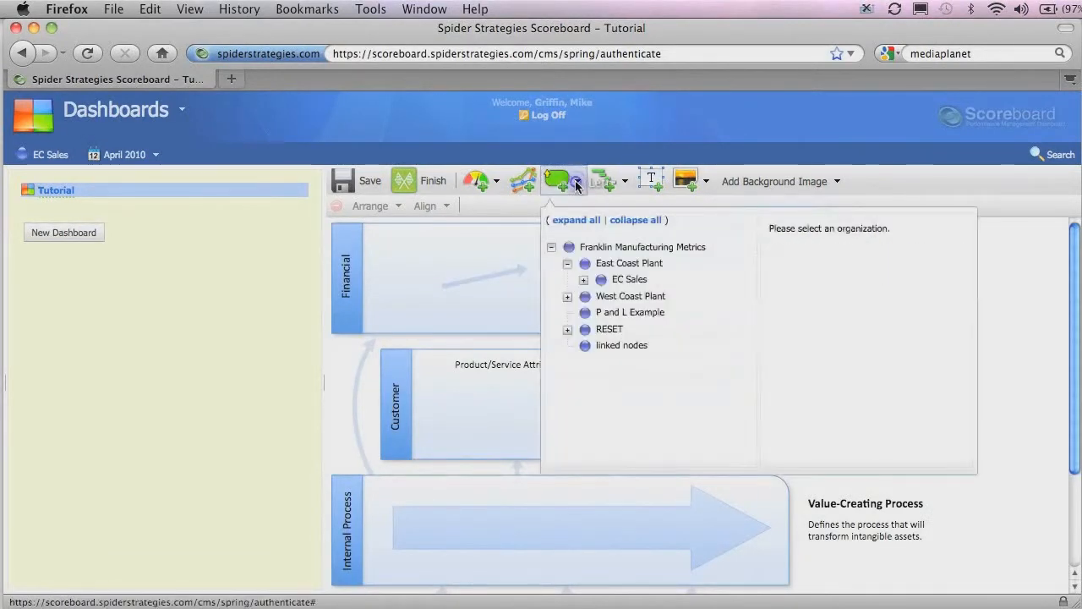
left_click(629, 264)
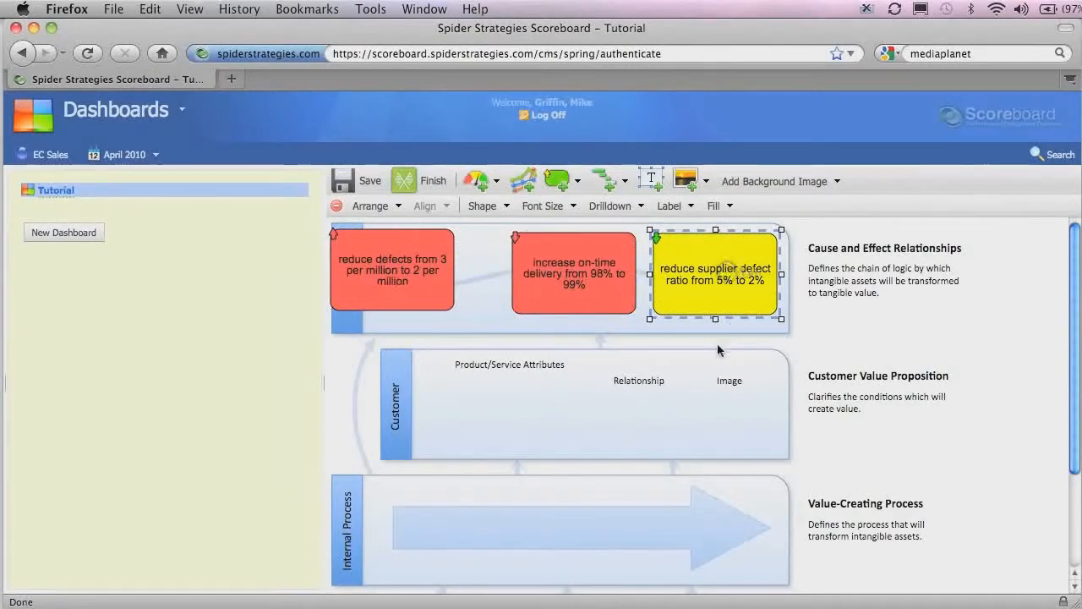
left_click(572, 273)
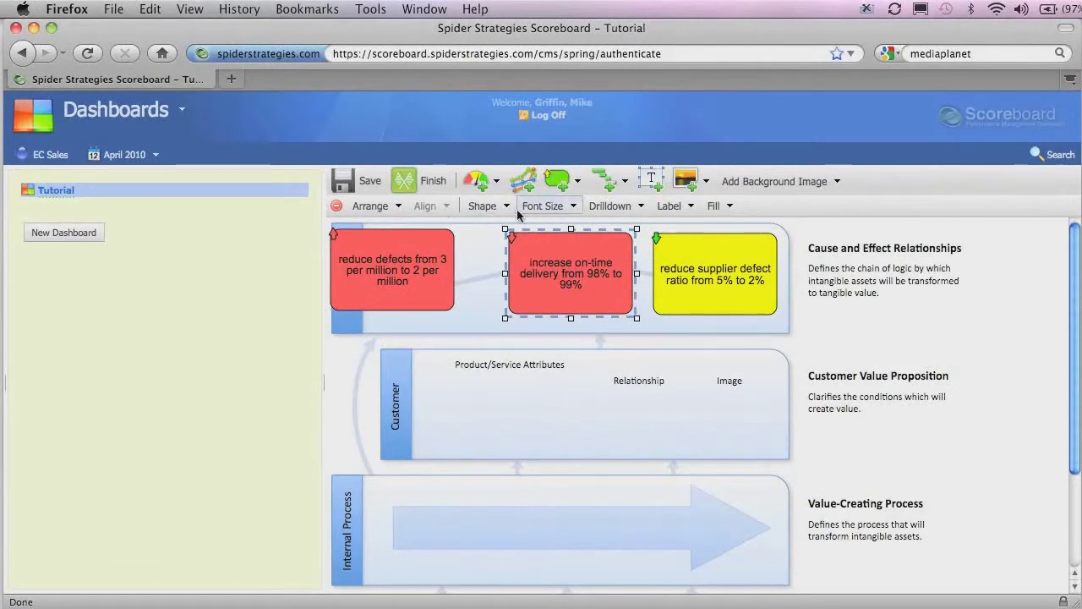
Step: Turn the on-time delivery objective into an ellipse and review its drilldown target choices
left_click(483, 206)
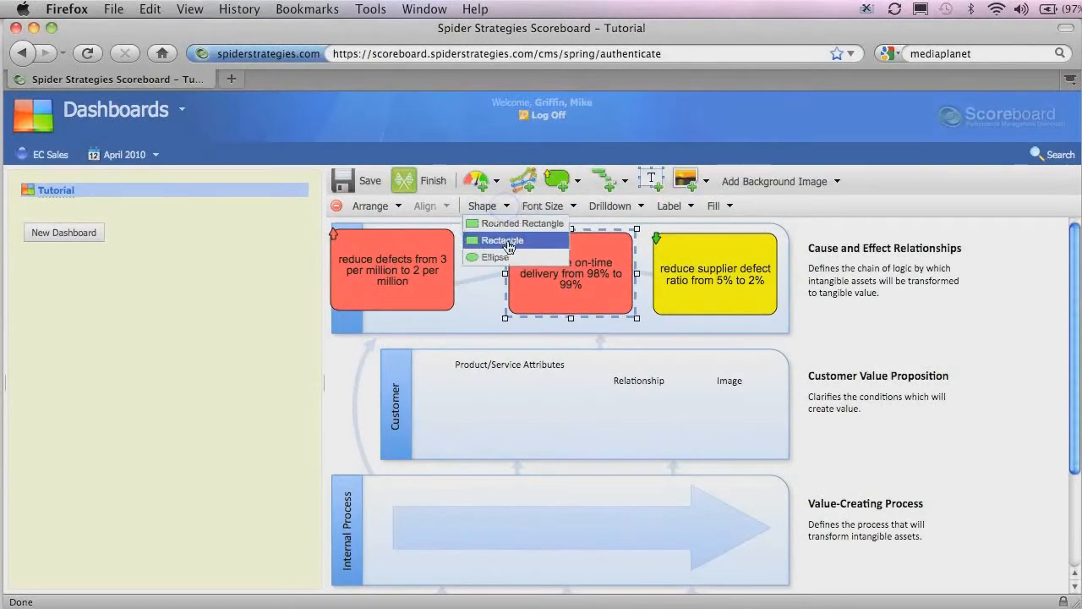
mouse_move(516, 223)
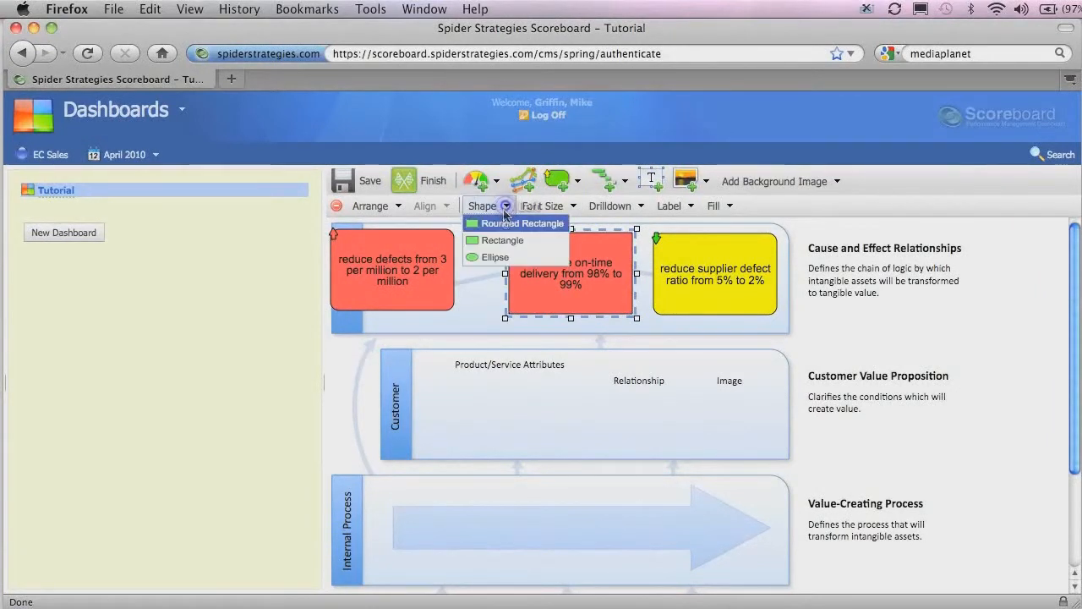
left_click(494, 257)
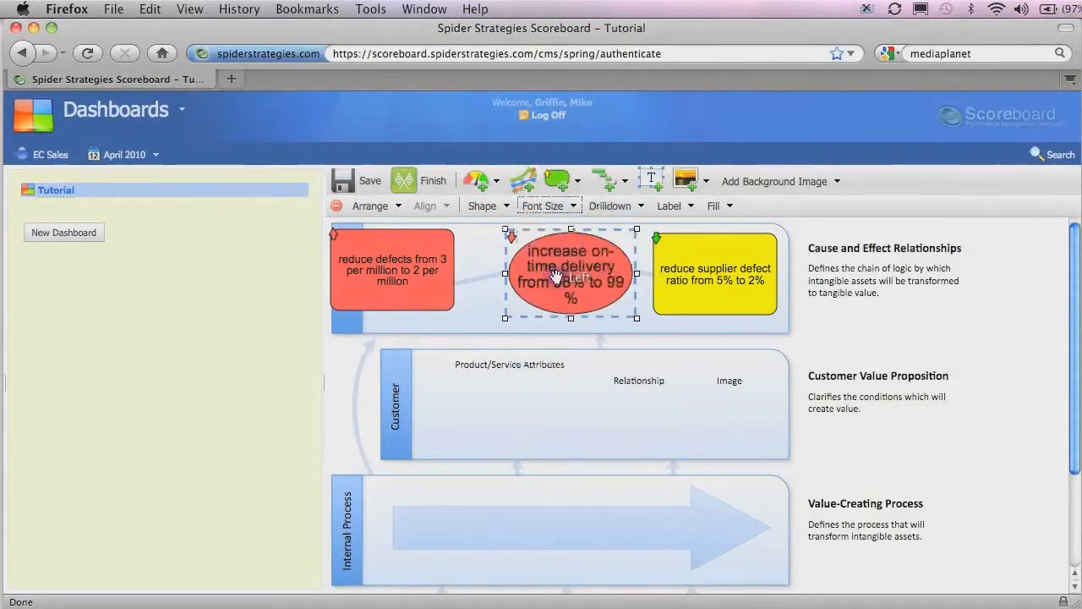
left_click(611, 207)
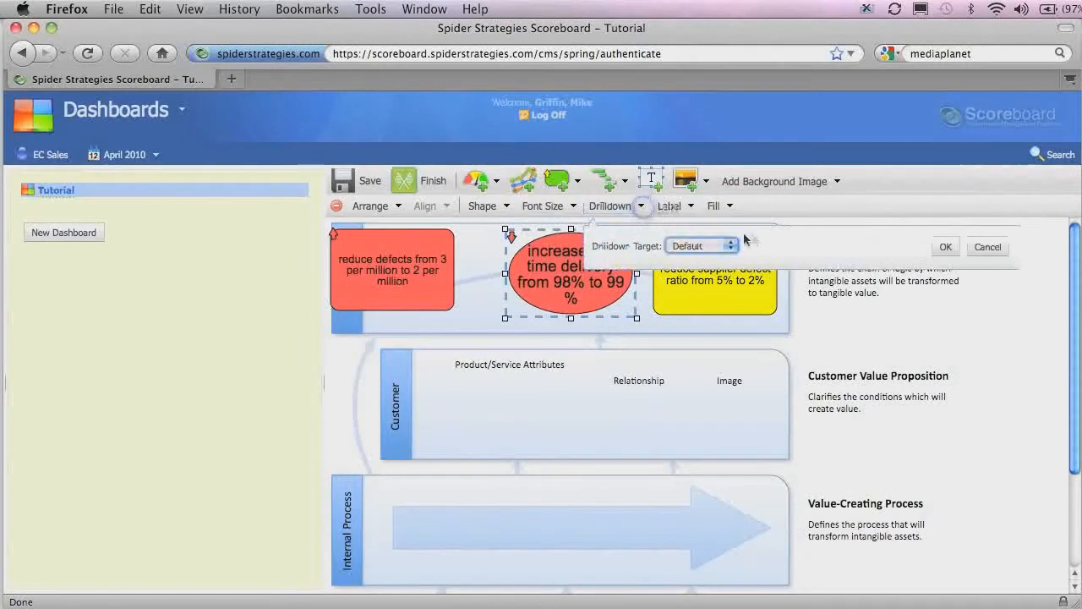
left_click(729, 245)
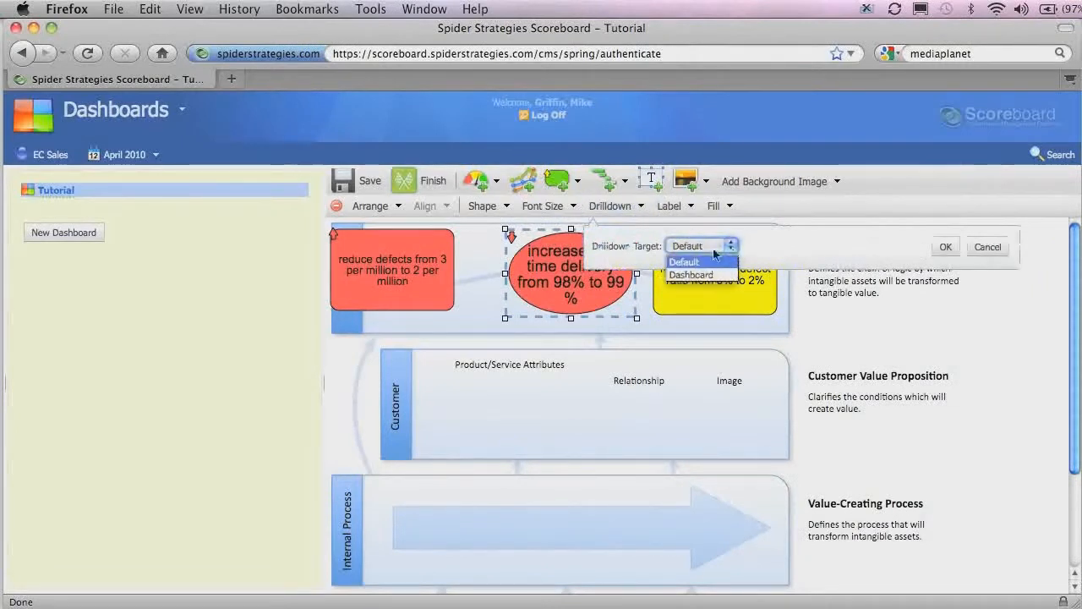
Step: Label the oval with its numeric value, set its fill to None, then delete the oval
left_click(668, 207)
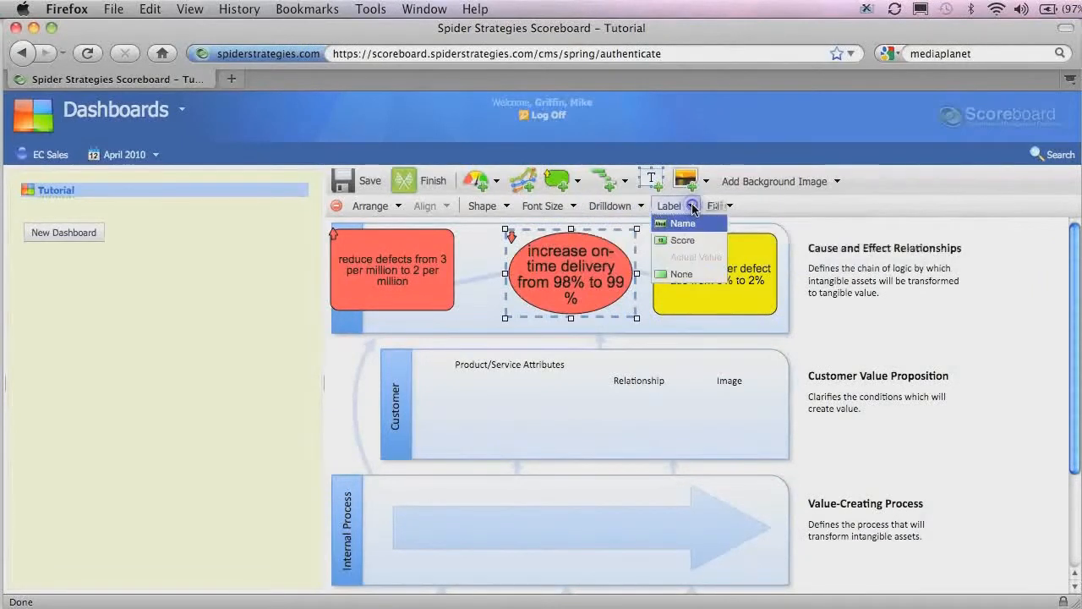
mouse_move(679, 250)
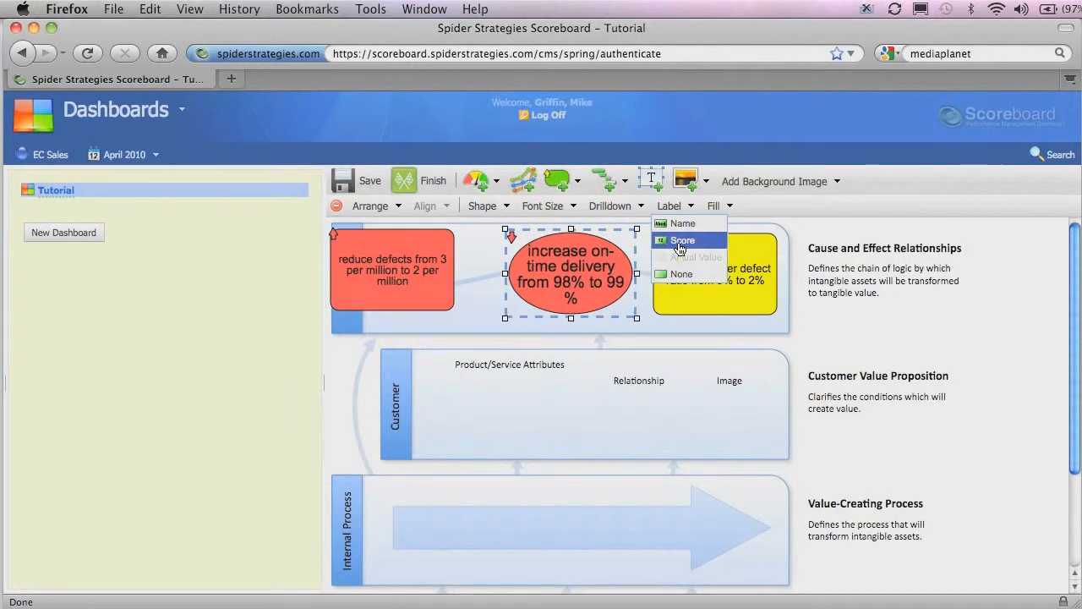
mouse_move(690, 243)
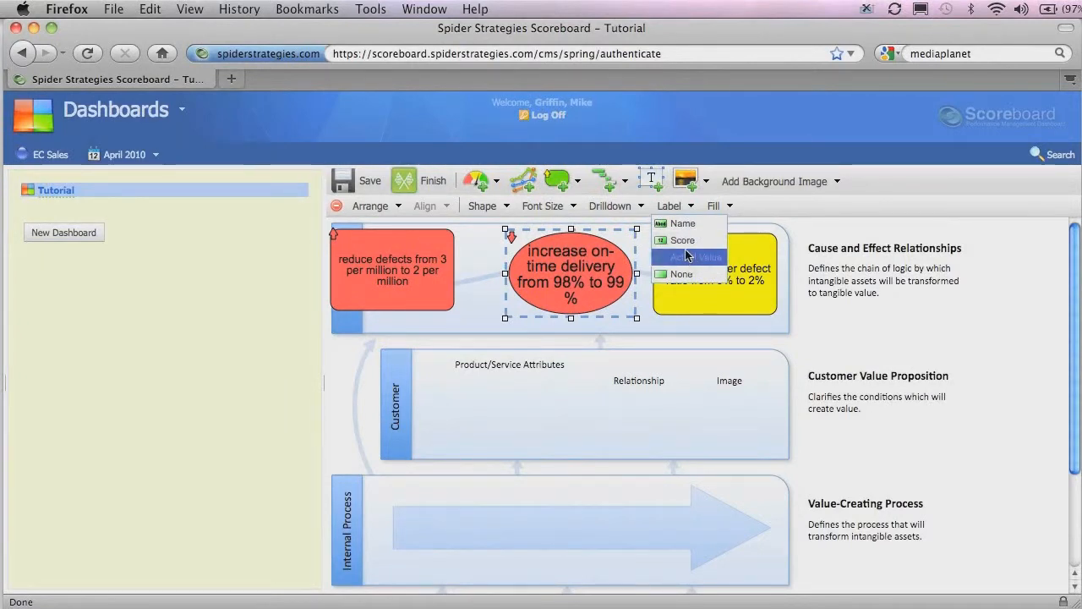
left_click(683, 257)
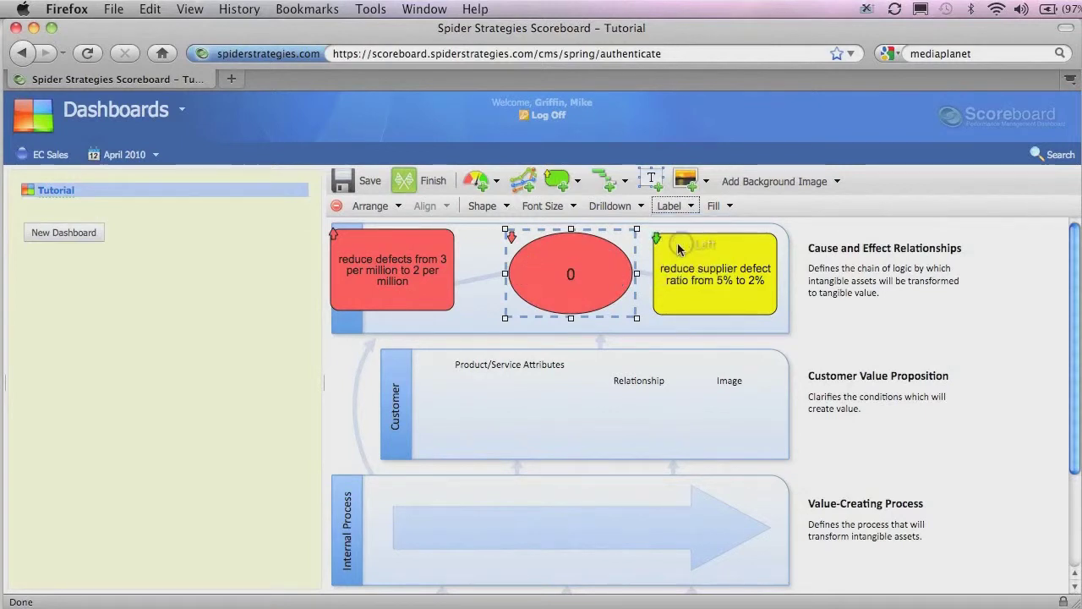
mouse_move(734, 186)
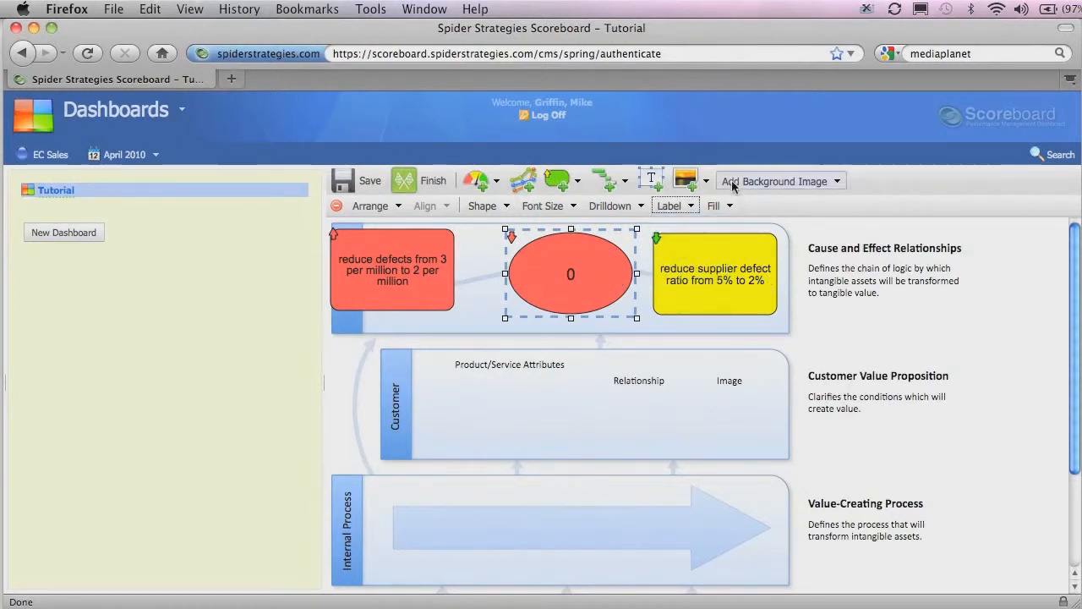
left_click(717, 207)
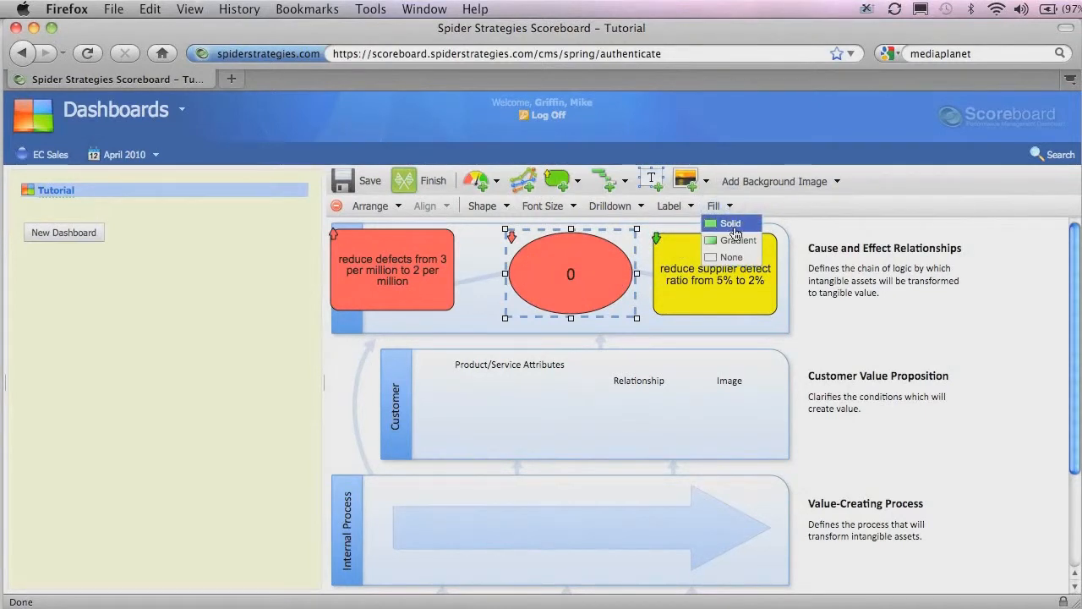
left_click(734, 240)
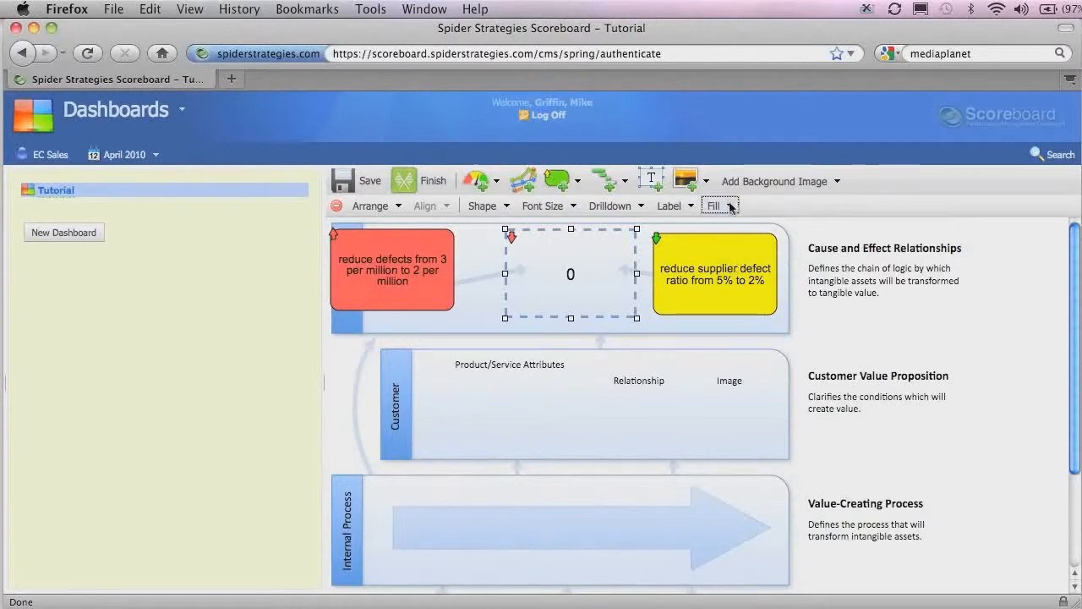
mouse_move(269, 198)
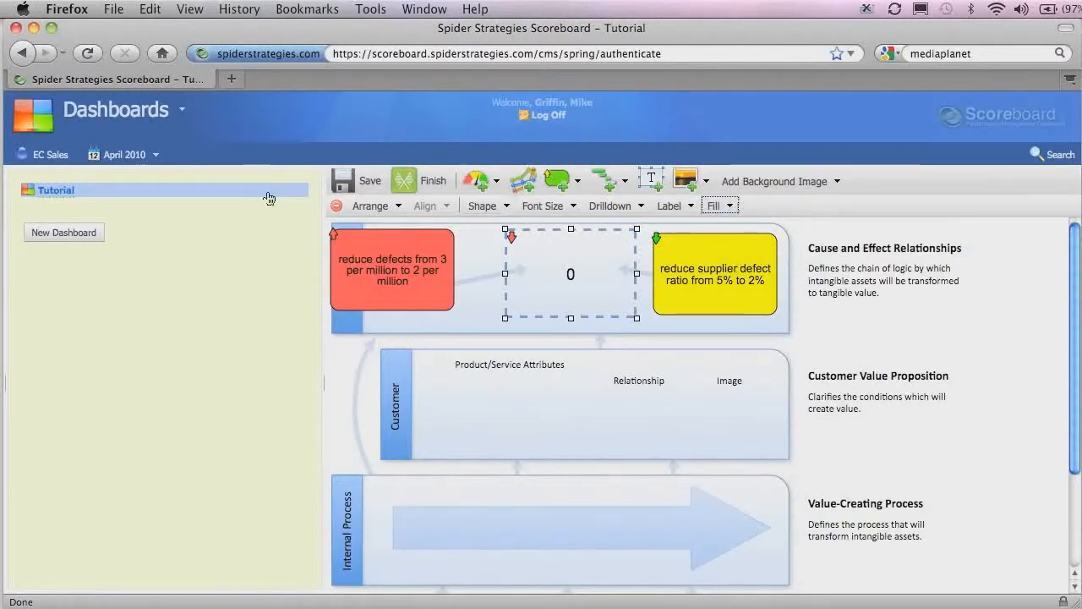
left_click(335, 206)
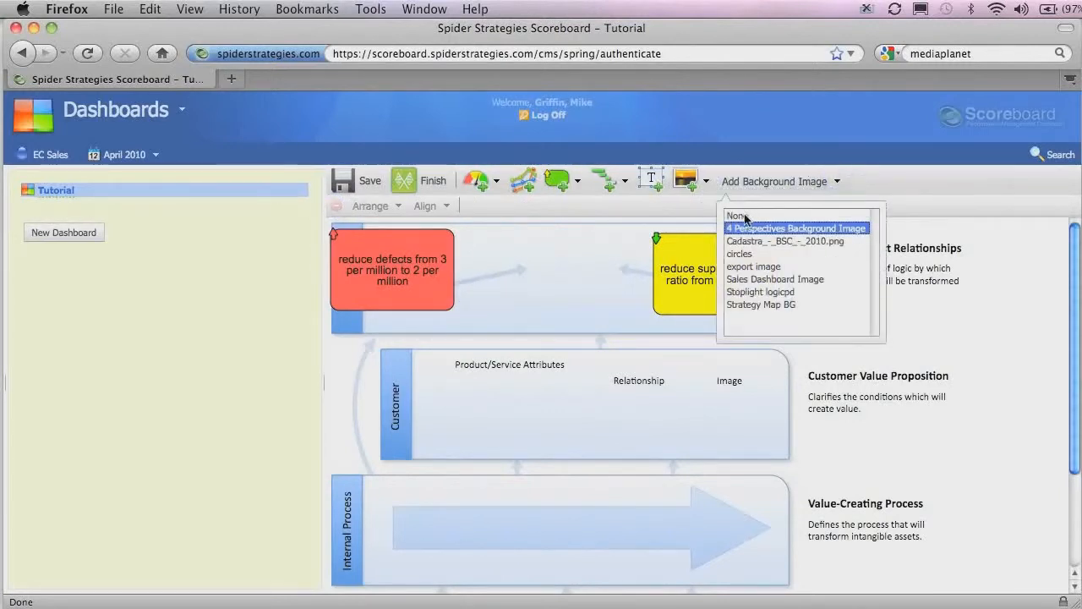
Step: Set the background image to None and delete the red defects and yellow supplier defect boxes
left_click(738, 216)
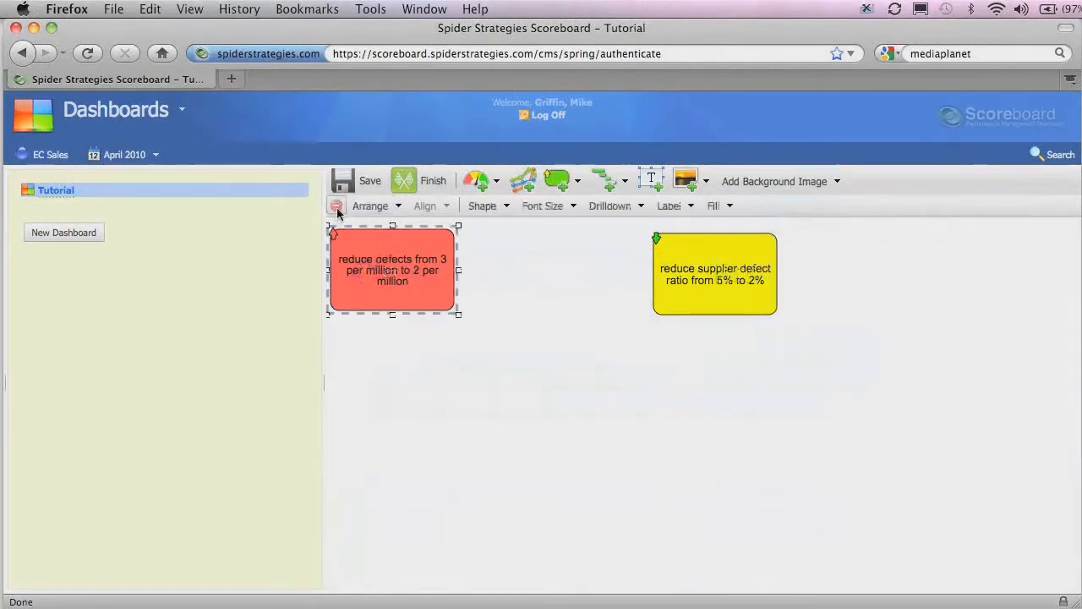
left_click(337, 207)
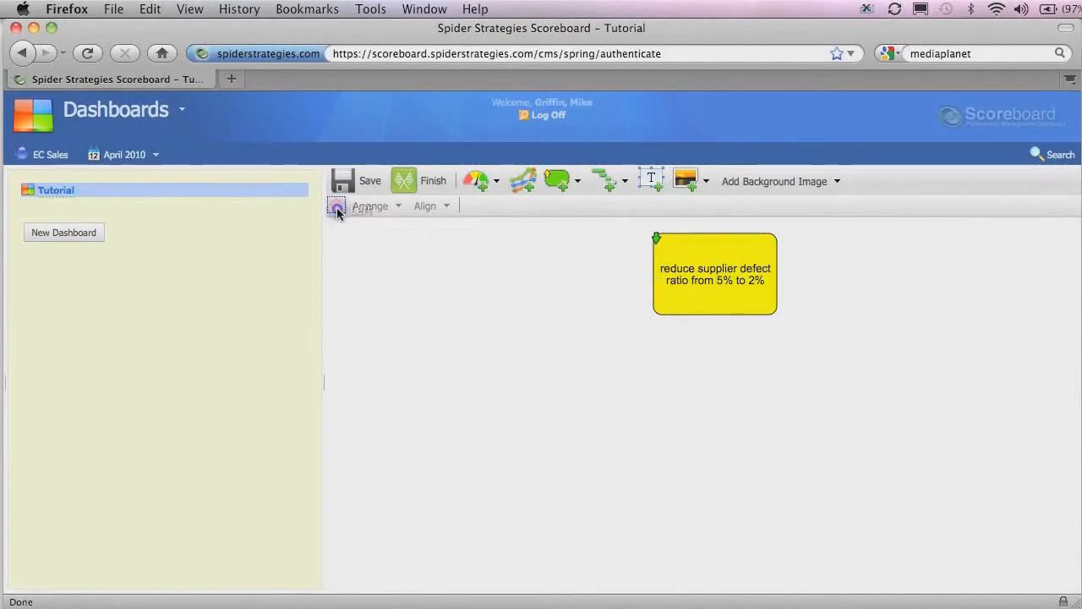
left_click(714, 274)
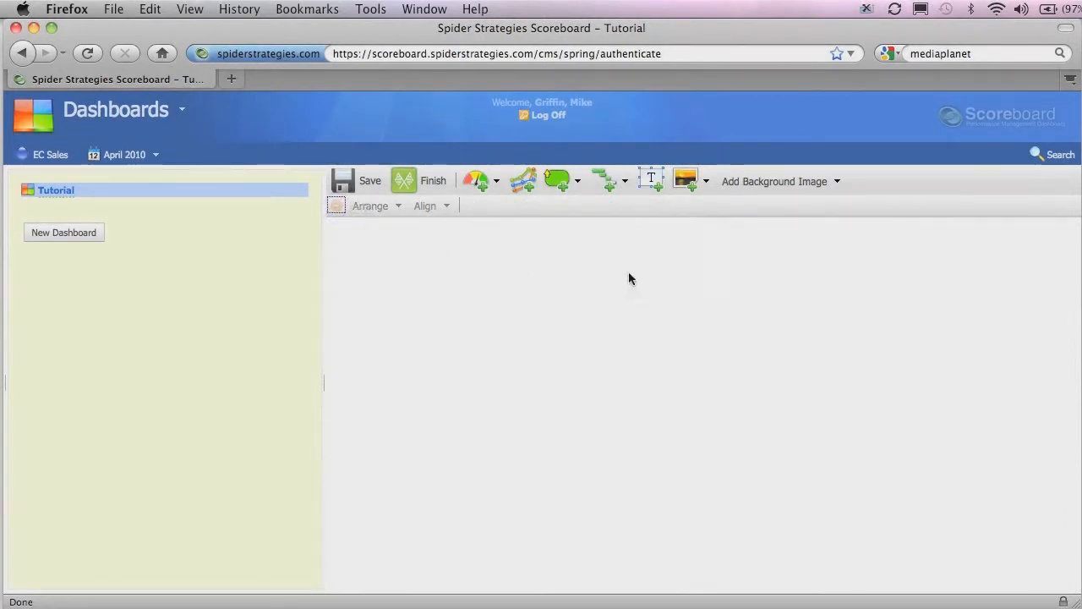
Step: Draw a wide text box at the top of the dashboard with 18pt bold italic text
left_click(649, 179)
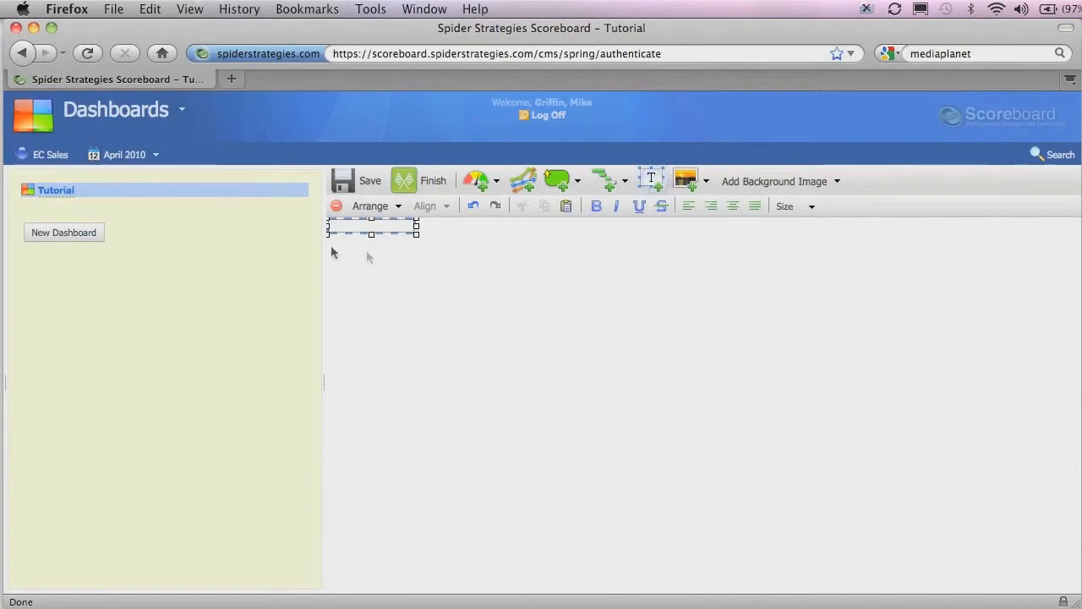
left_click_drag(416, 233, 613, 271)
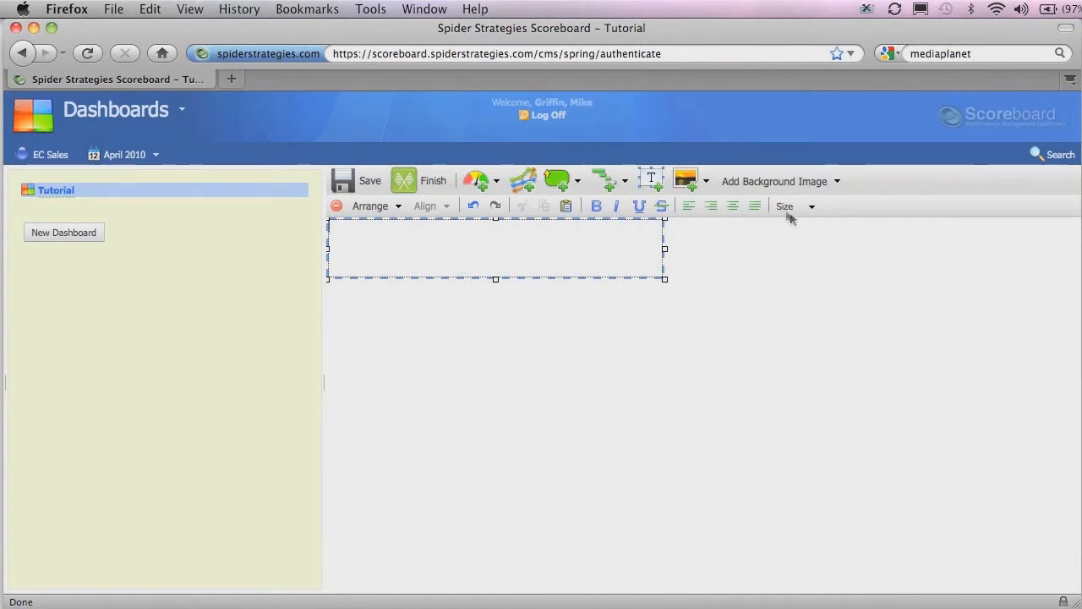
left_click(809, 206)
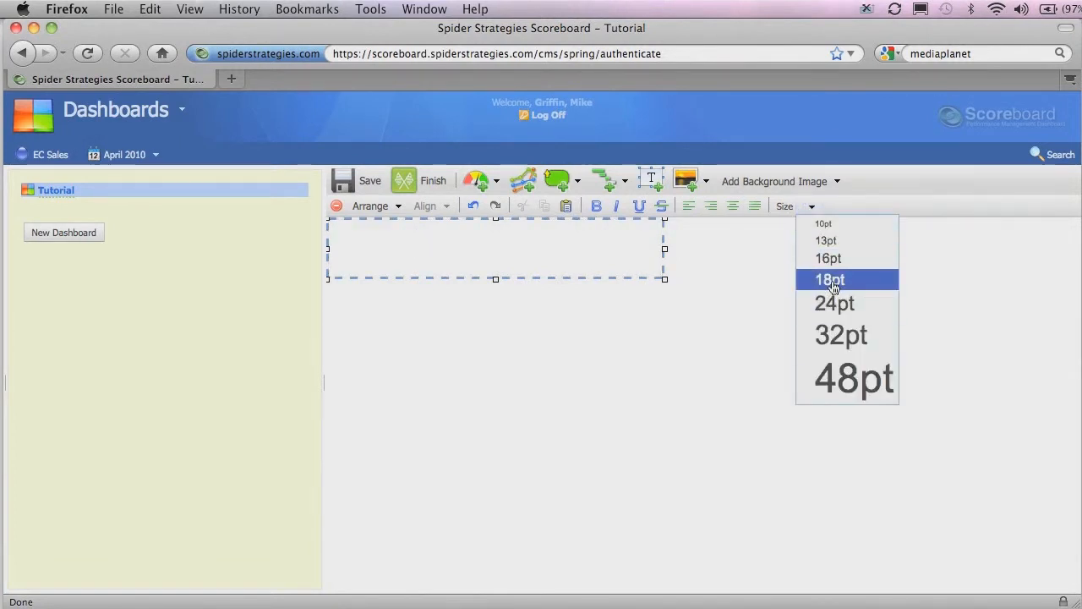
left_click(830, 279)
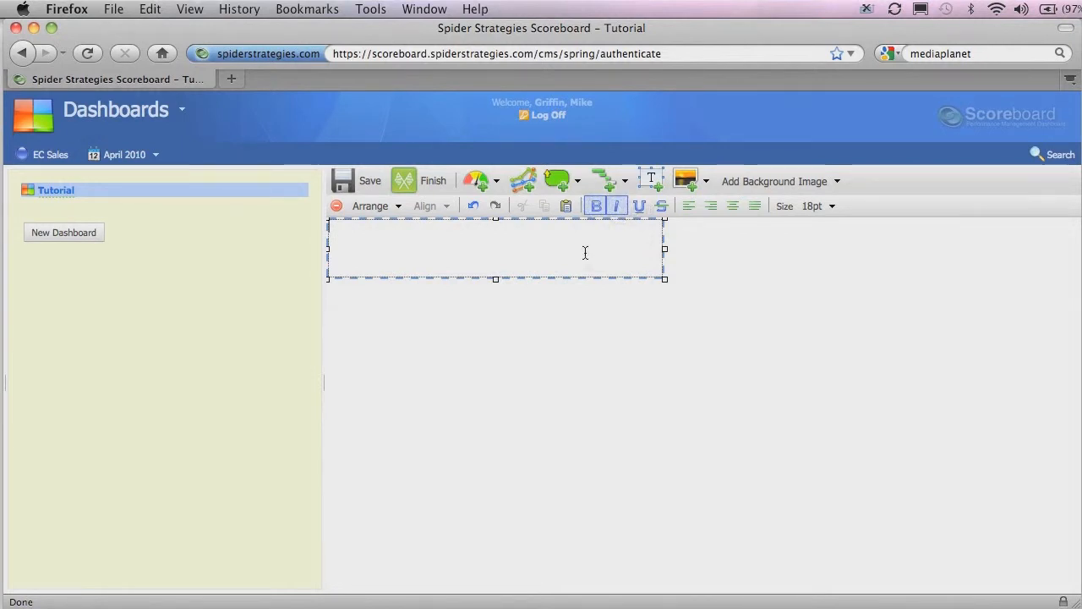
Step: Enter 'Start typing' in the text box and resize the box to fit
type("Start tyo")
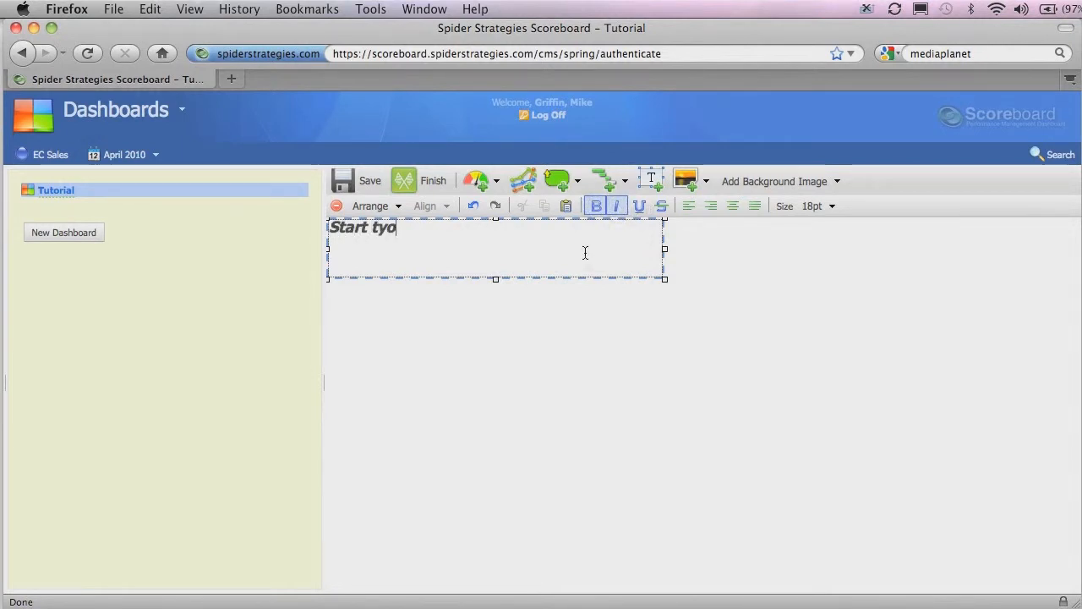
type("ping")
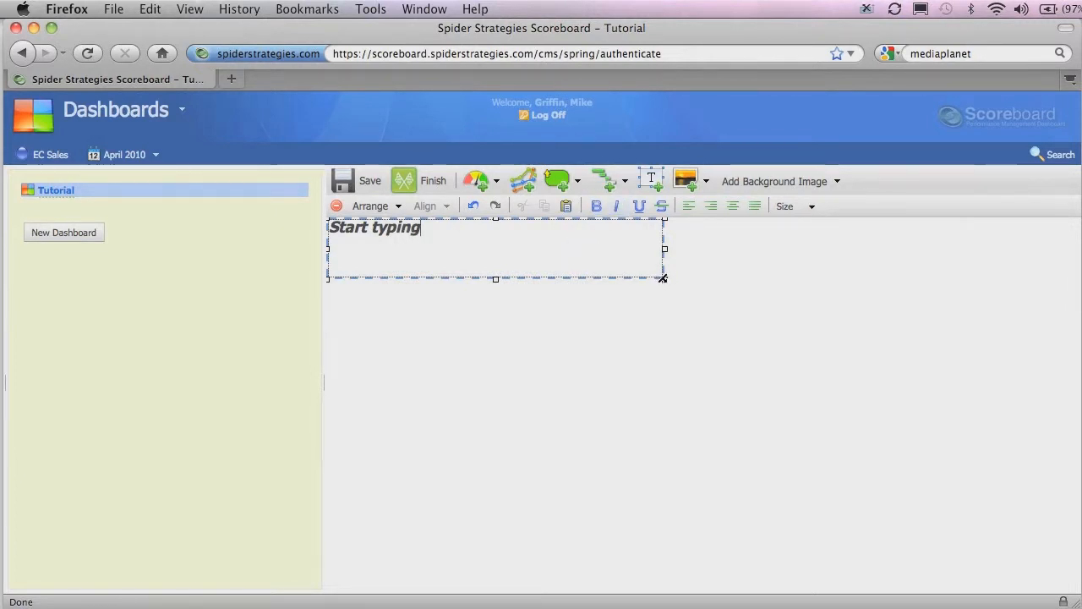
left_click_drag(663, 277, 431, 242)
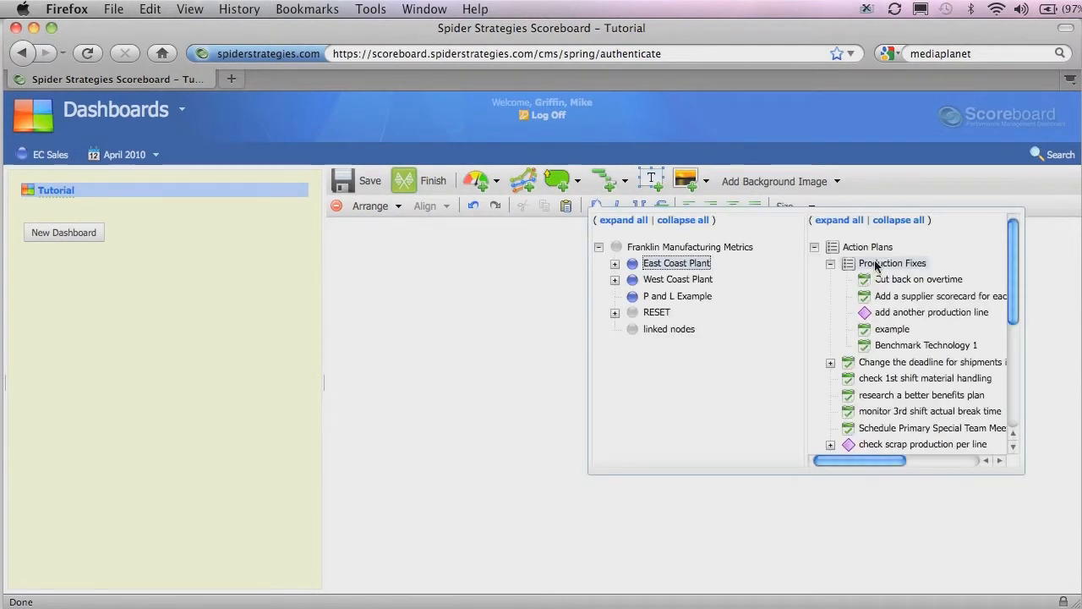
Step: Chart the Production Fixes action plan as a Gantt chart and bring the text in front of it
left_click(892, 264)
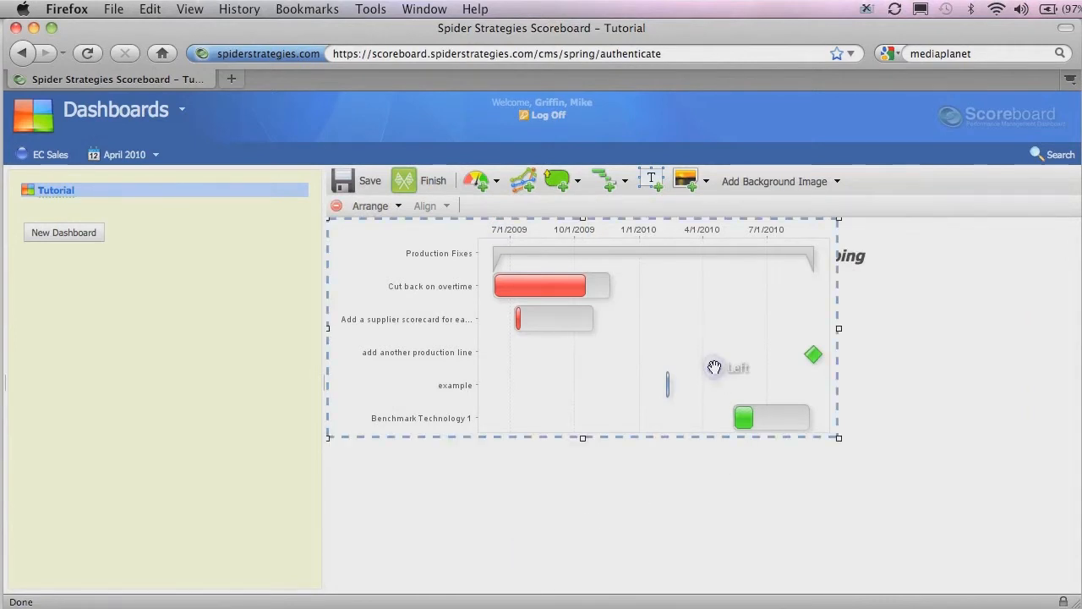
mouse_move(704, 518)
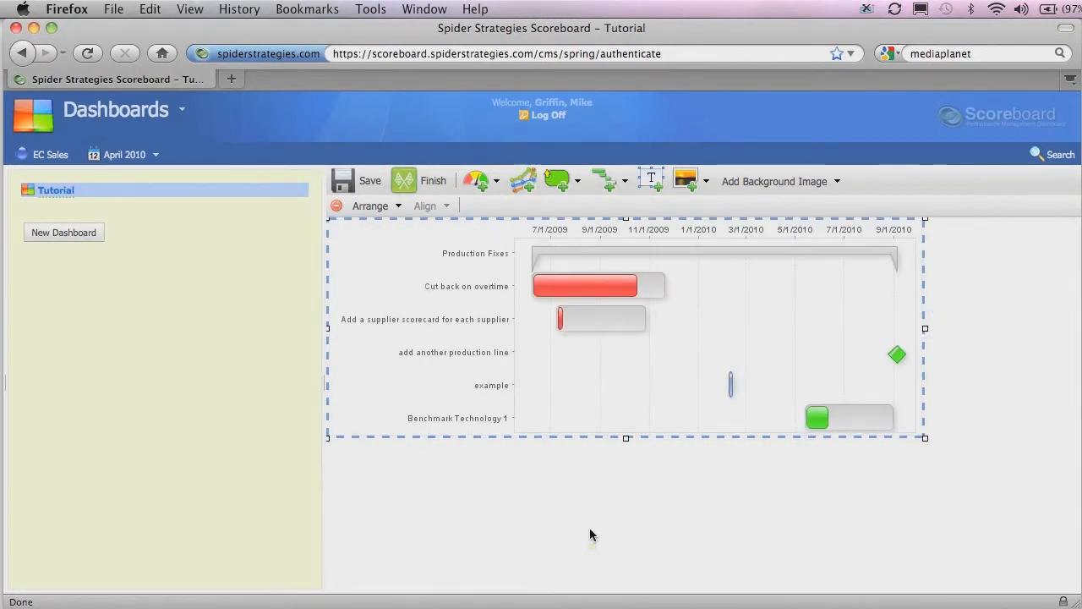
mouse_move(453, 393)
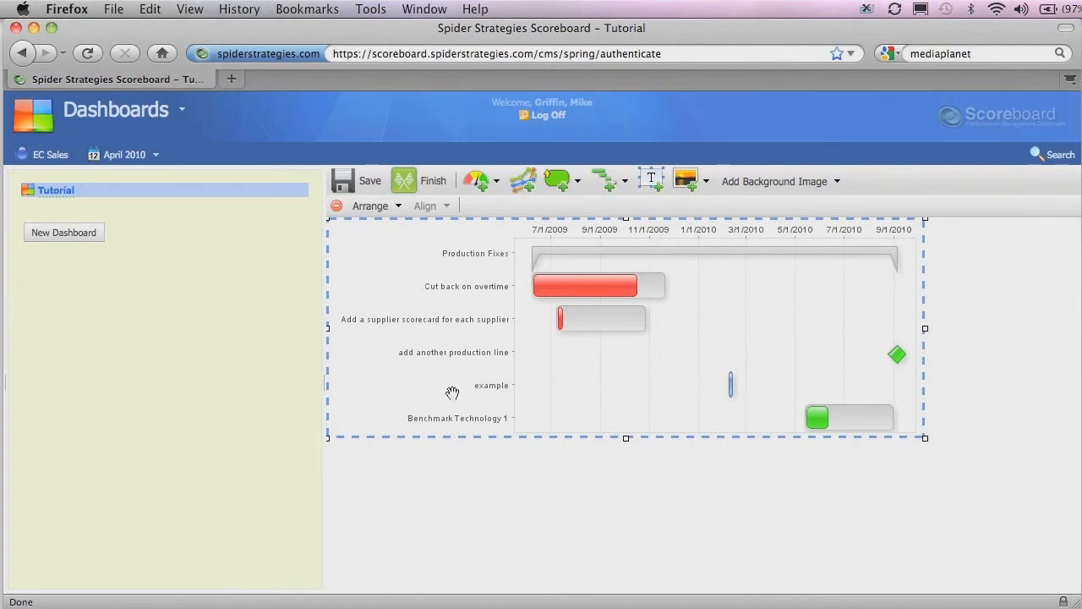
left_click(371, 206)
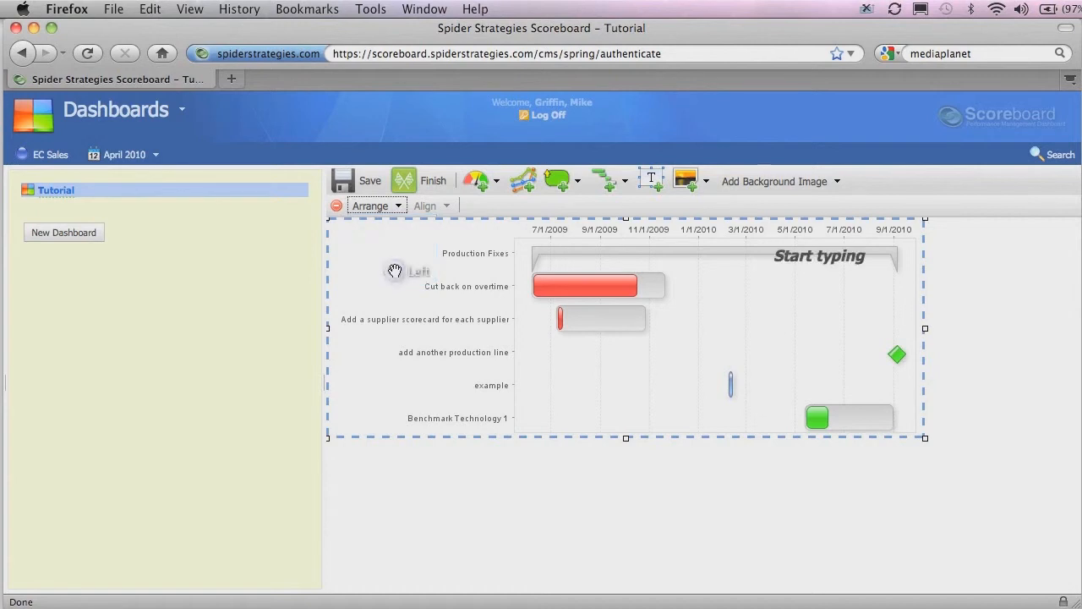
Step: Move the 'Start typing' text box to just below the Gantt chart
left_click(818, 256)
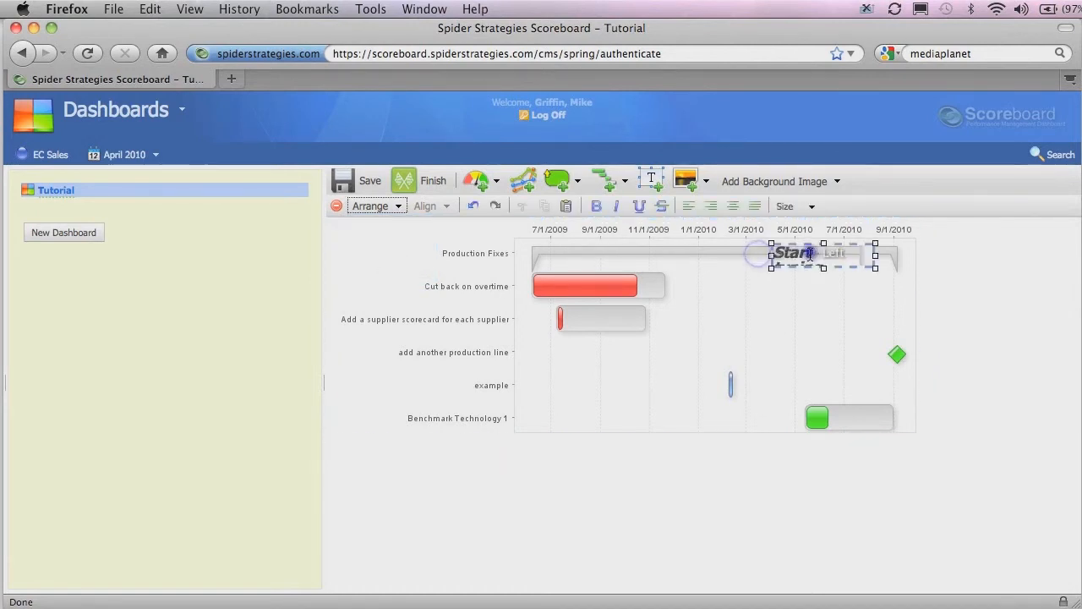
left_click_drag(795, 254, 549, 419)
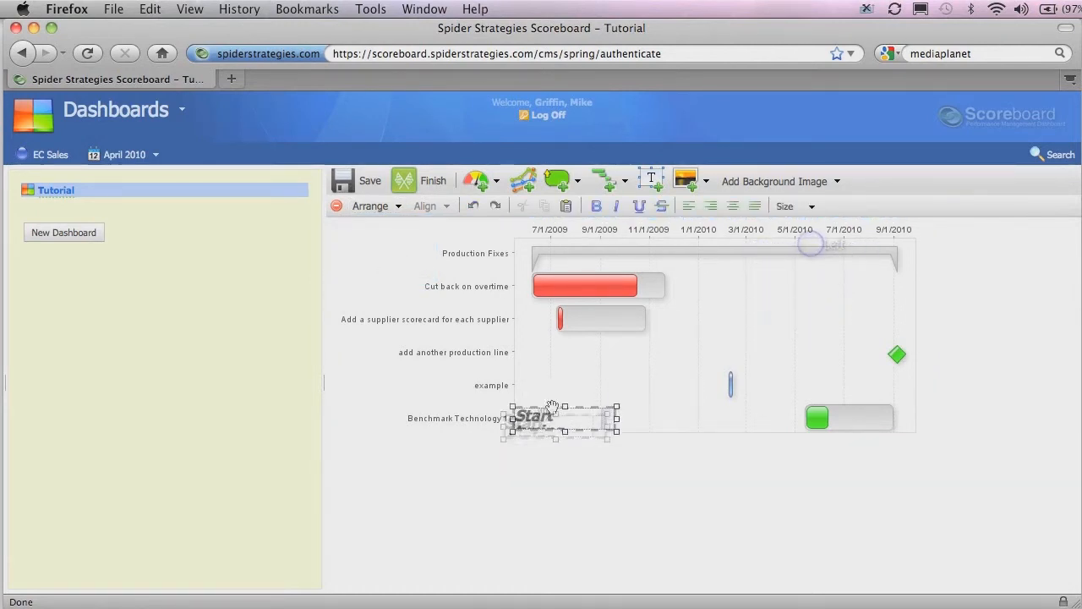
left_click_drag(558, 420, 393, 474)
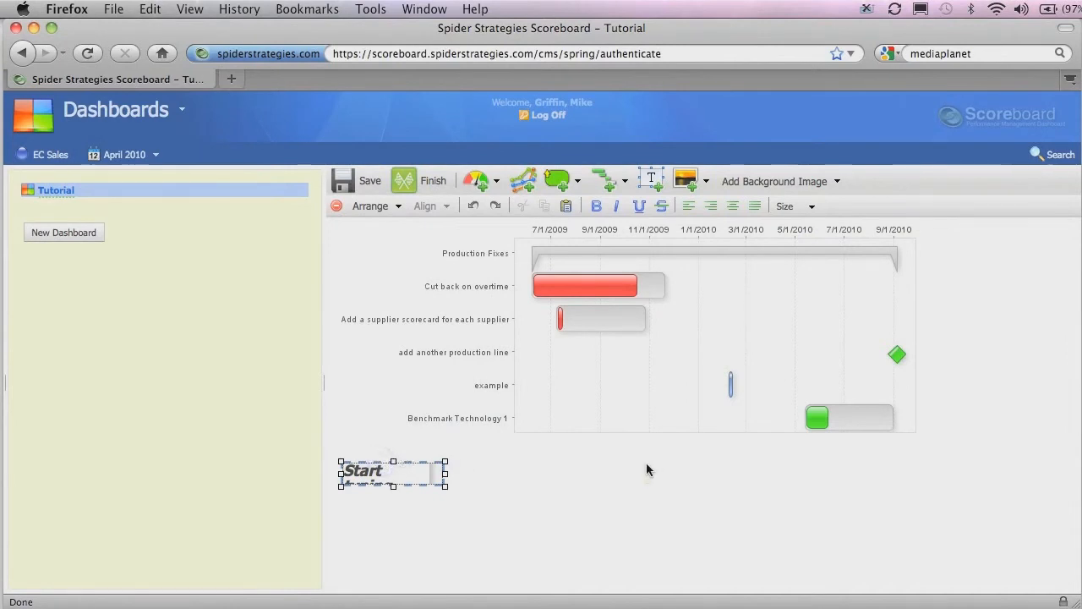